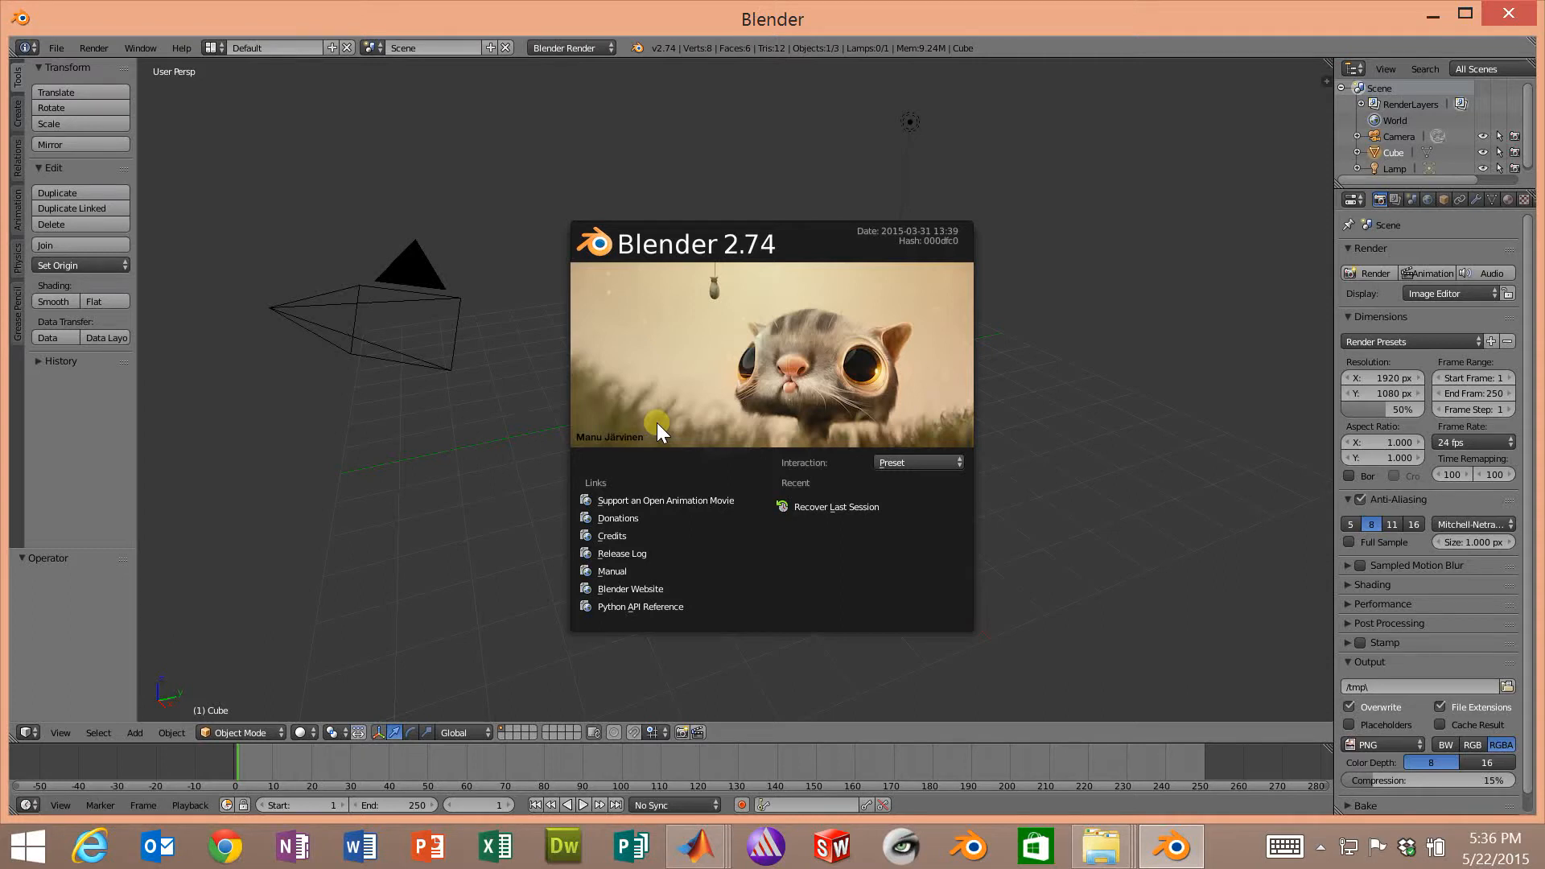
mouse_move(793, 302)
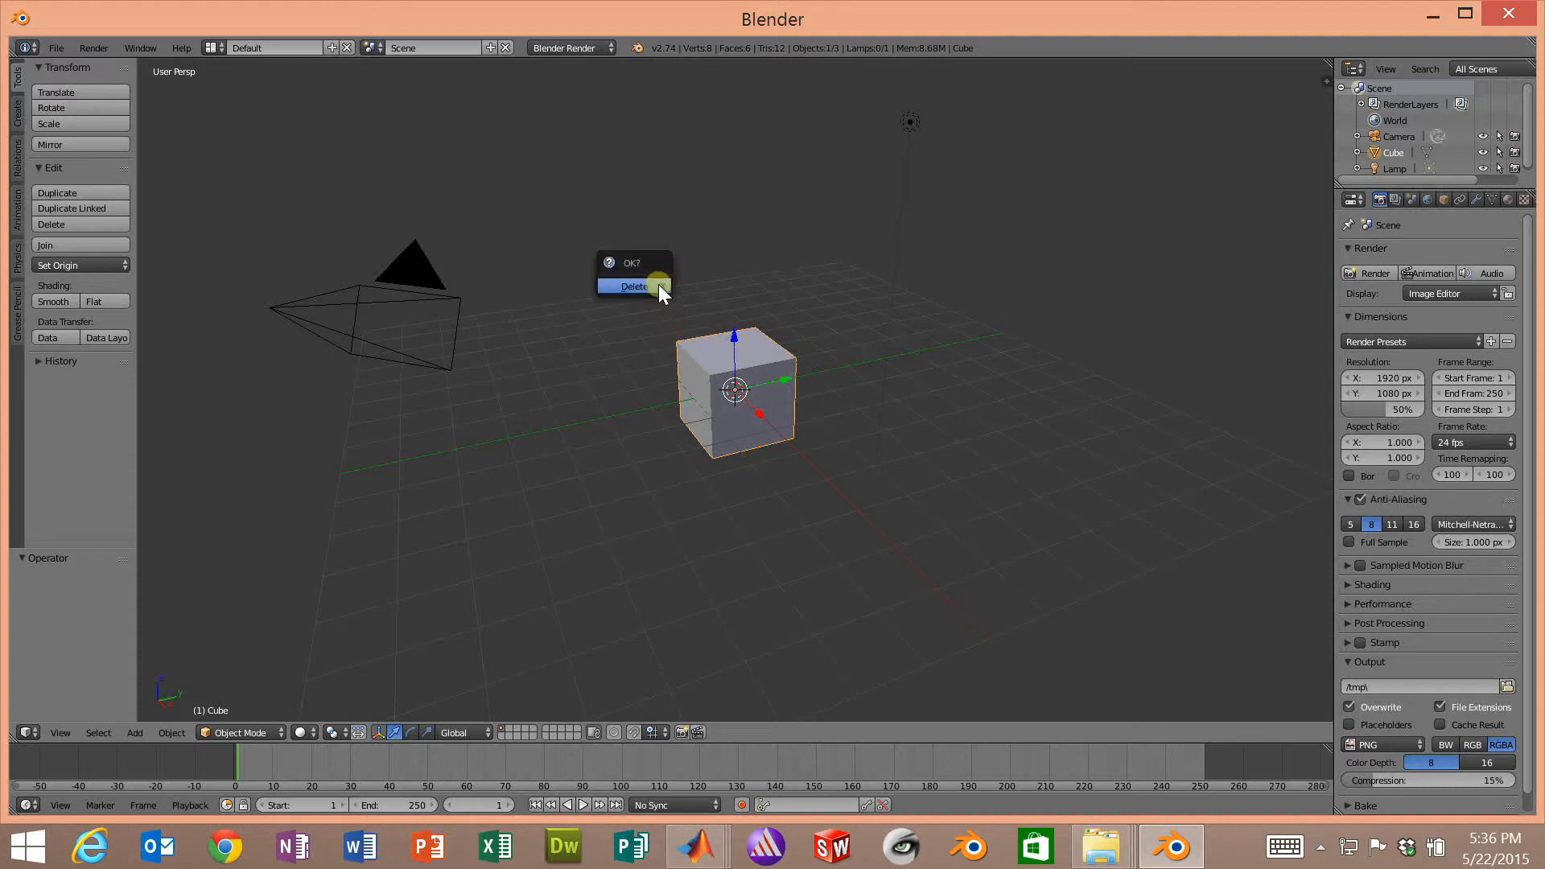
- Delete the default cube and open the File menu to import
left_click(633, 286)
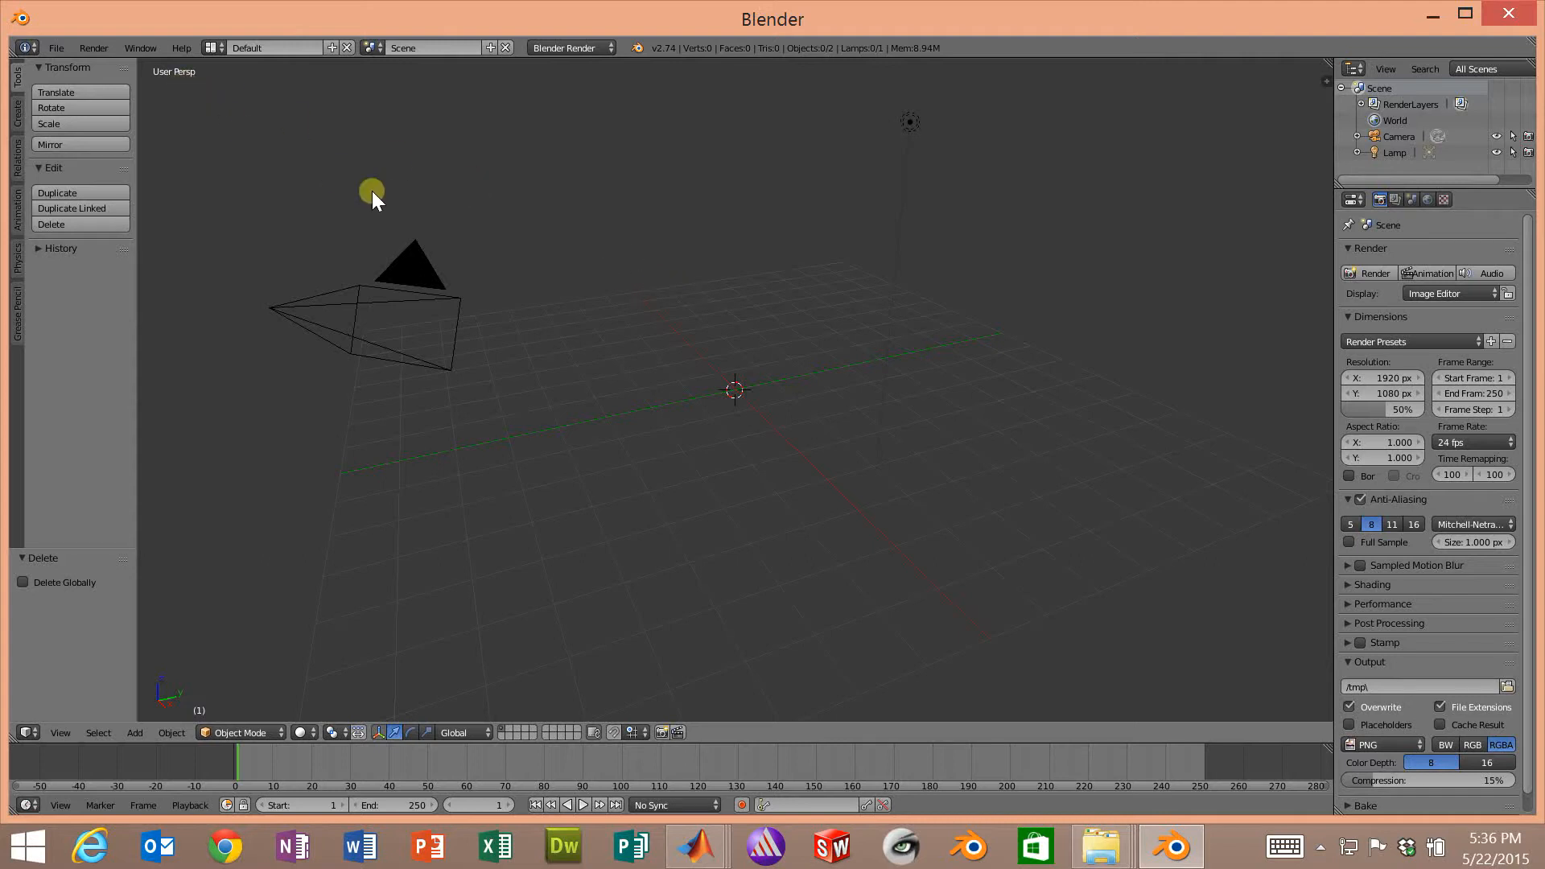
left_click(56, 47)
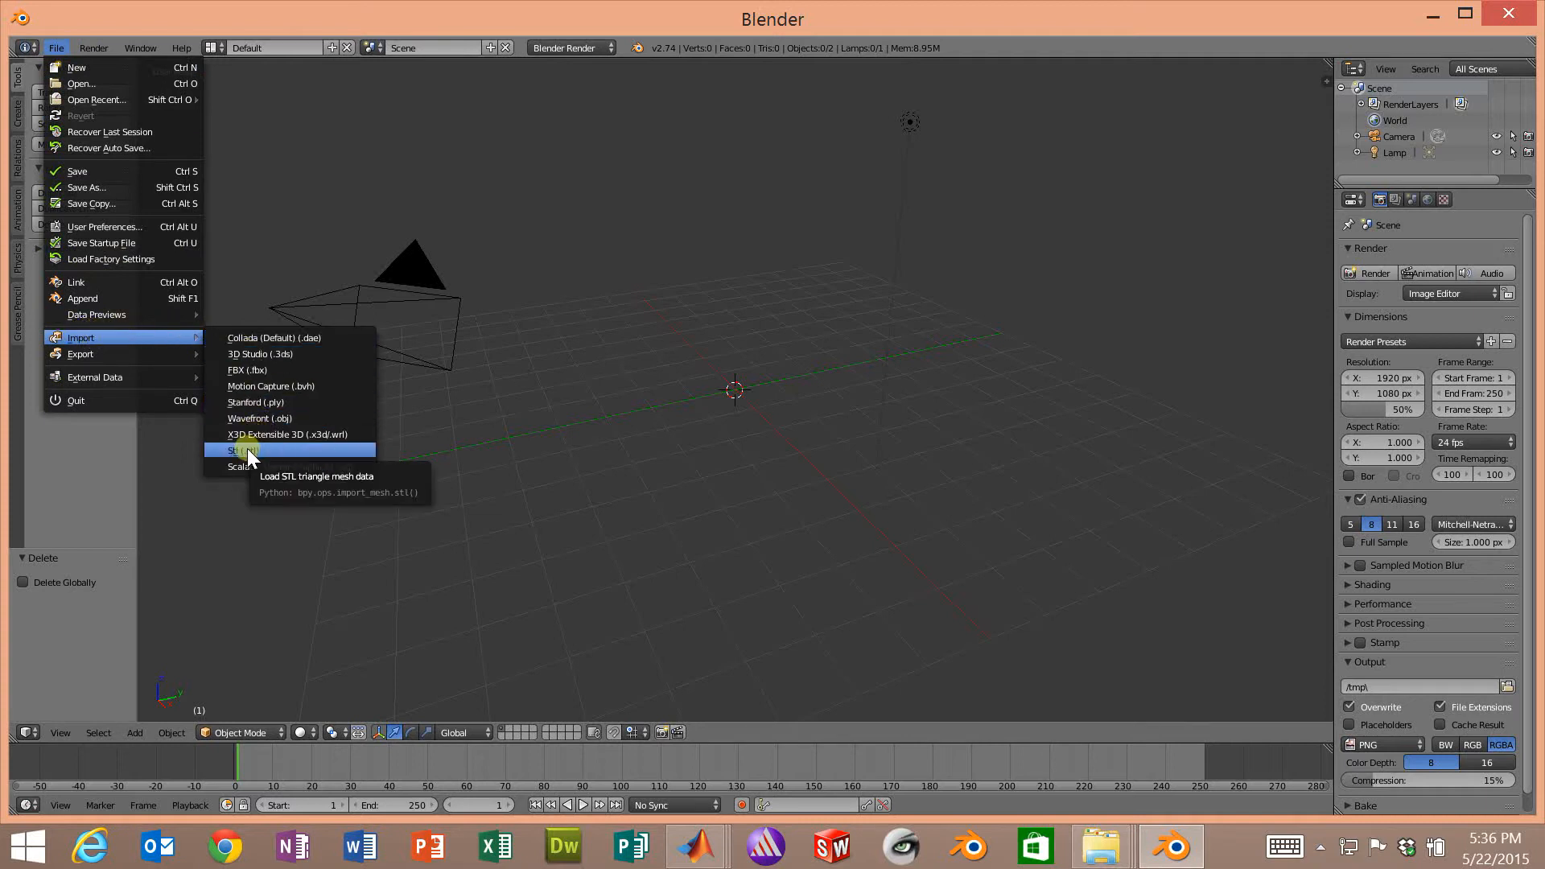
- Import svlattice2D.stl from the Y: drive's SHORT COURSES MATLAB Codes folder
left_click(240, 451)
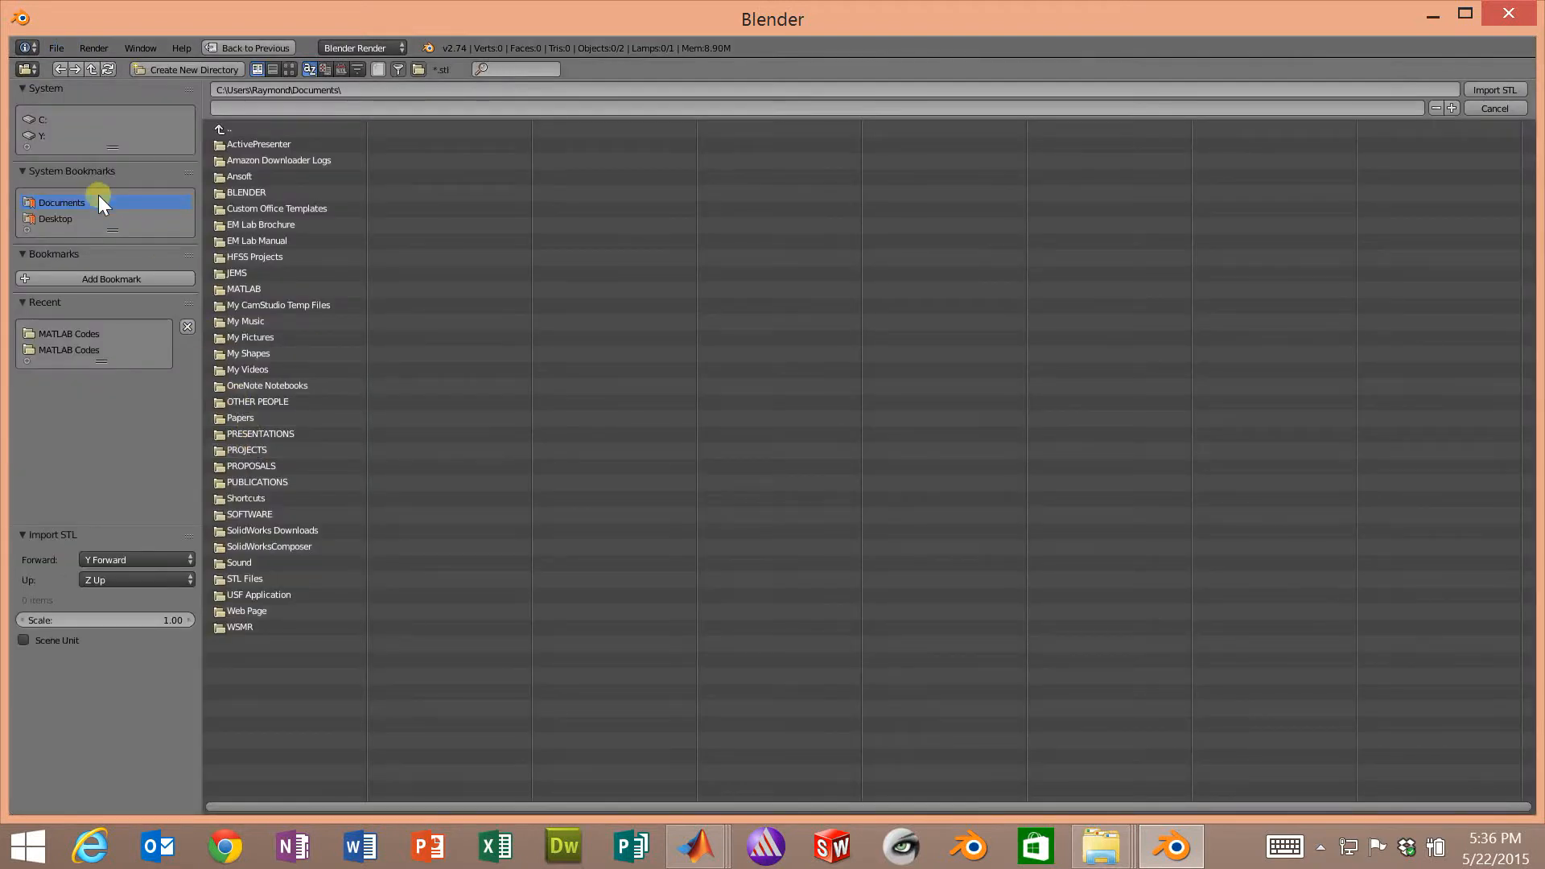
left_click(41, 135)
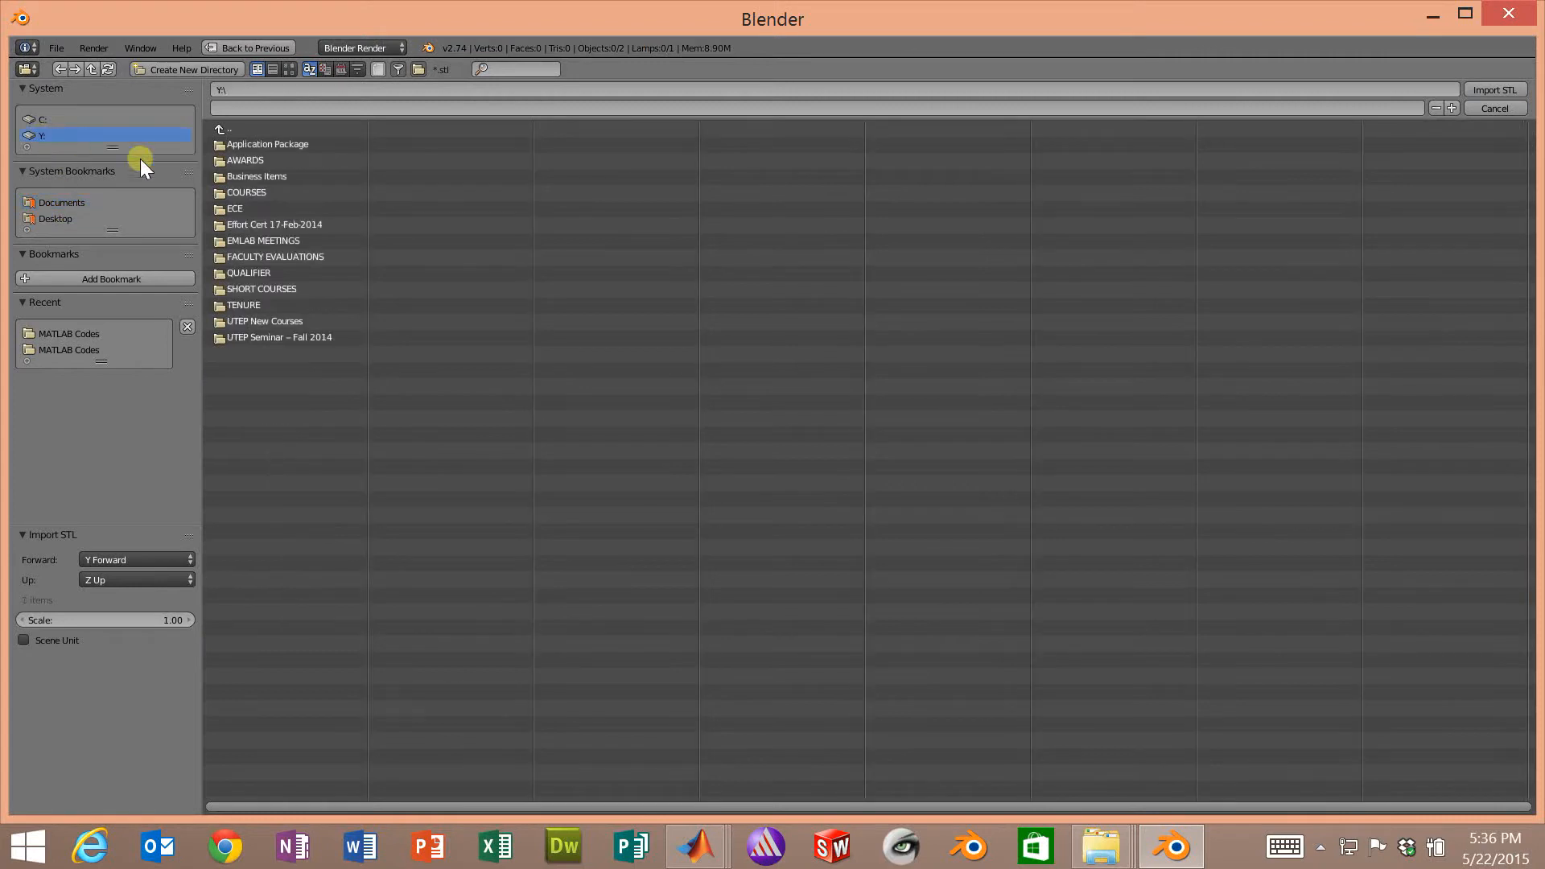
double_click(260, 289)
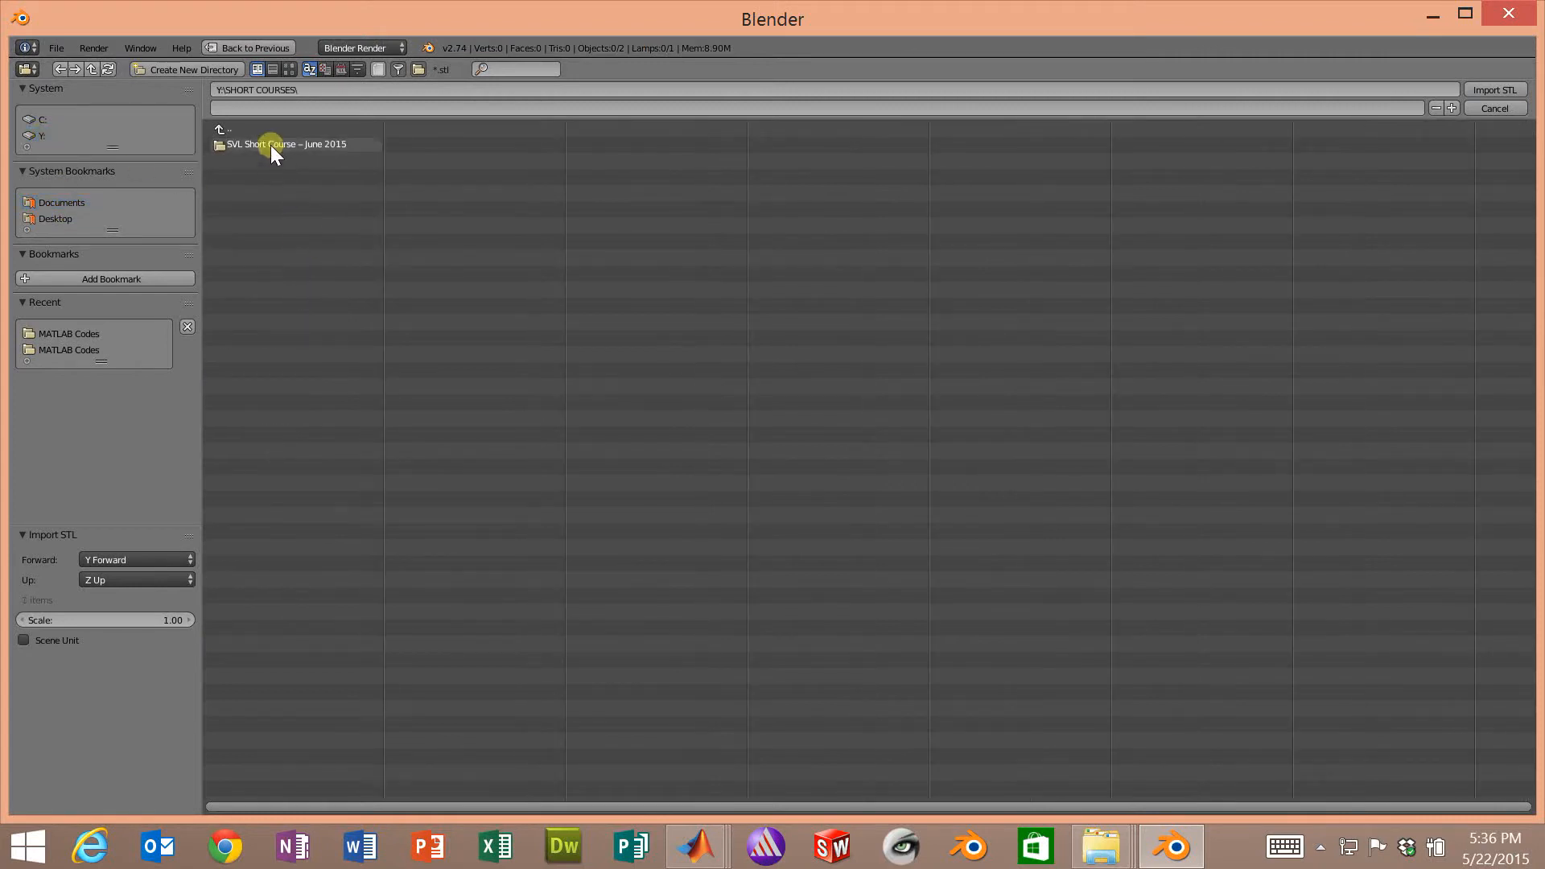
double_click(286, 144)
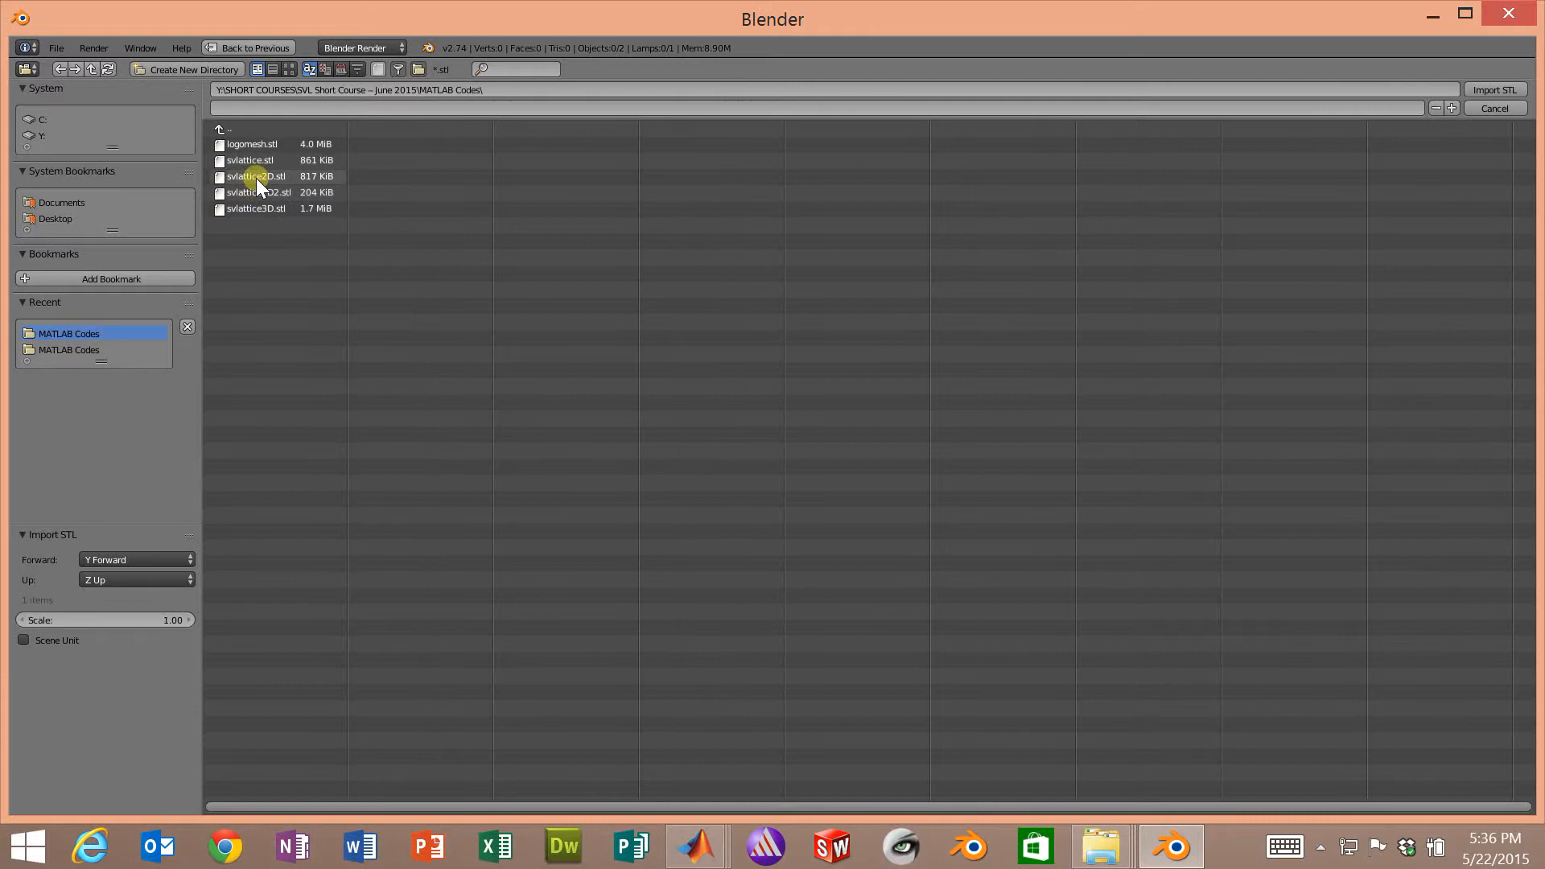
left_click(255, 176)
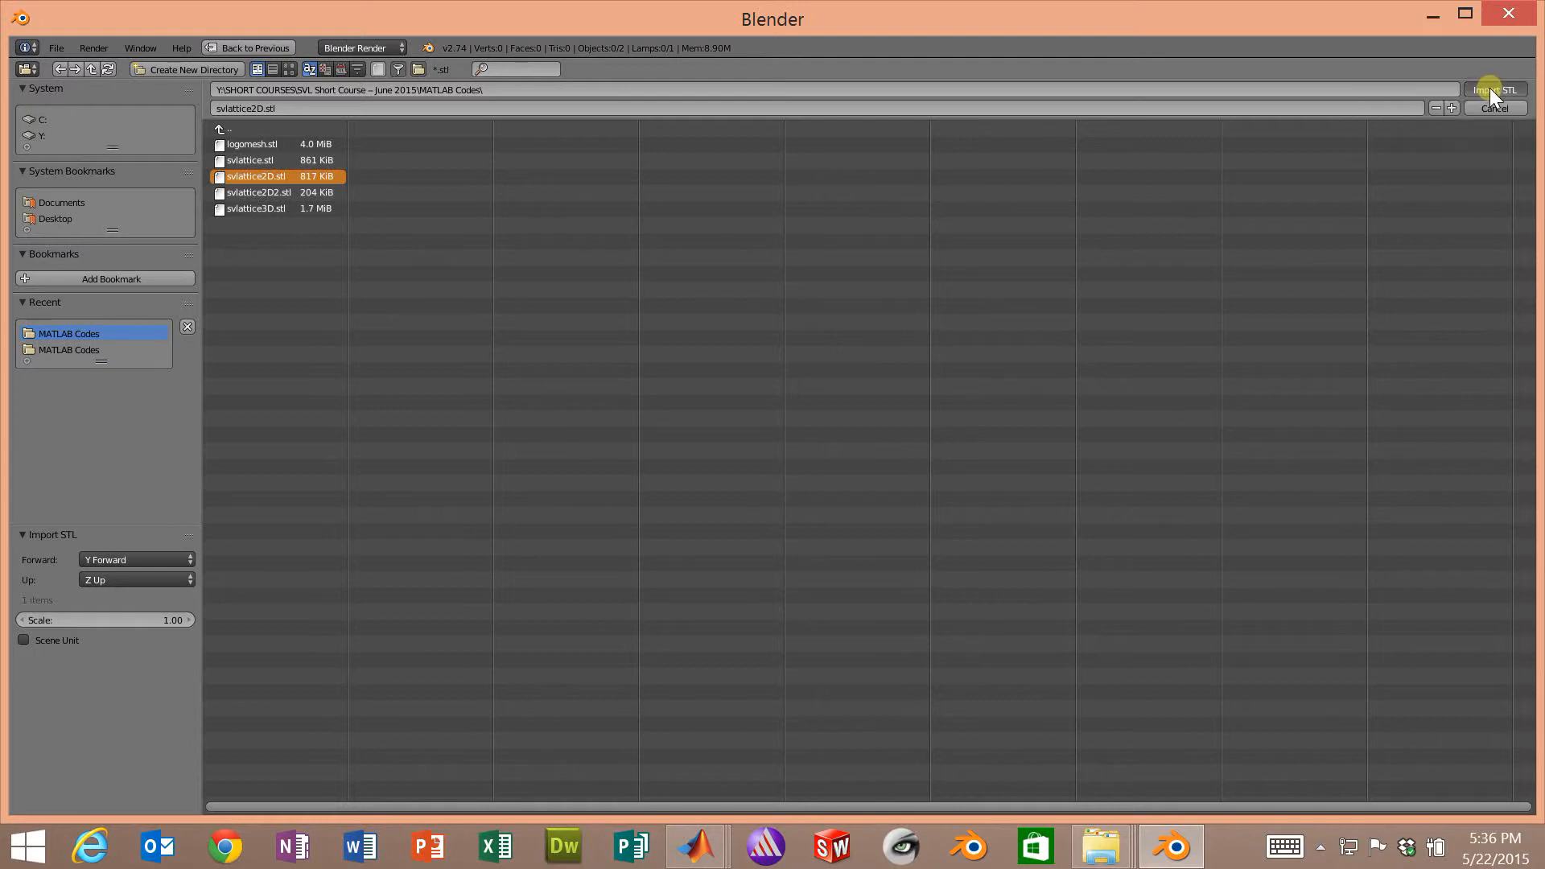
left_click(1493, 90)
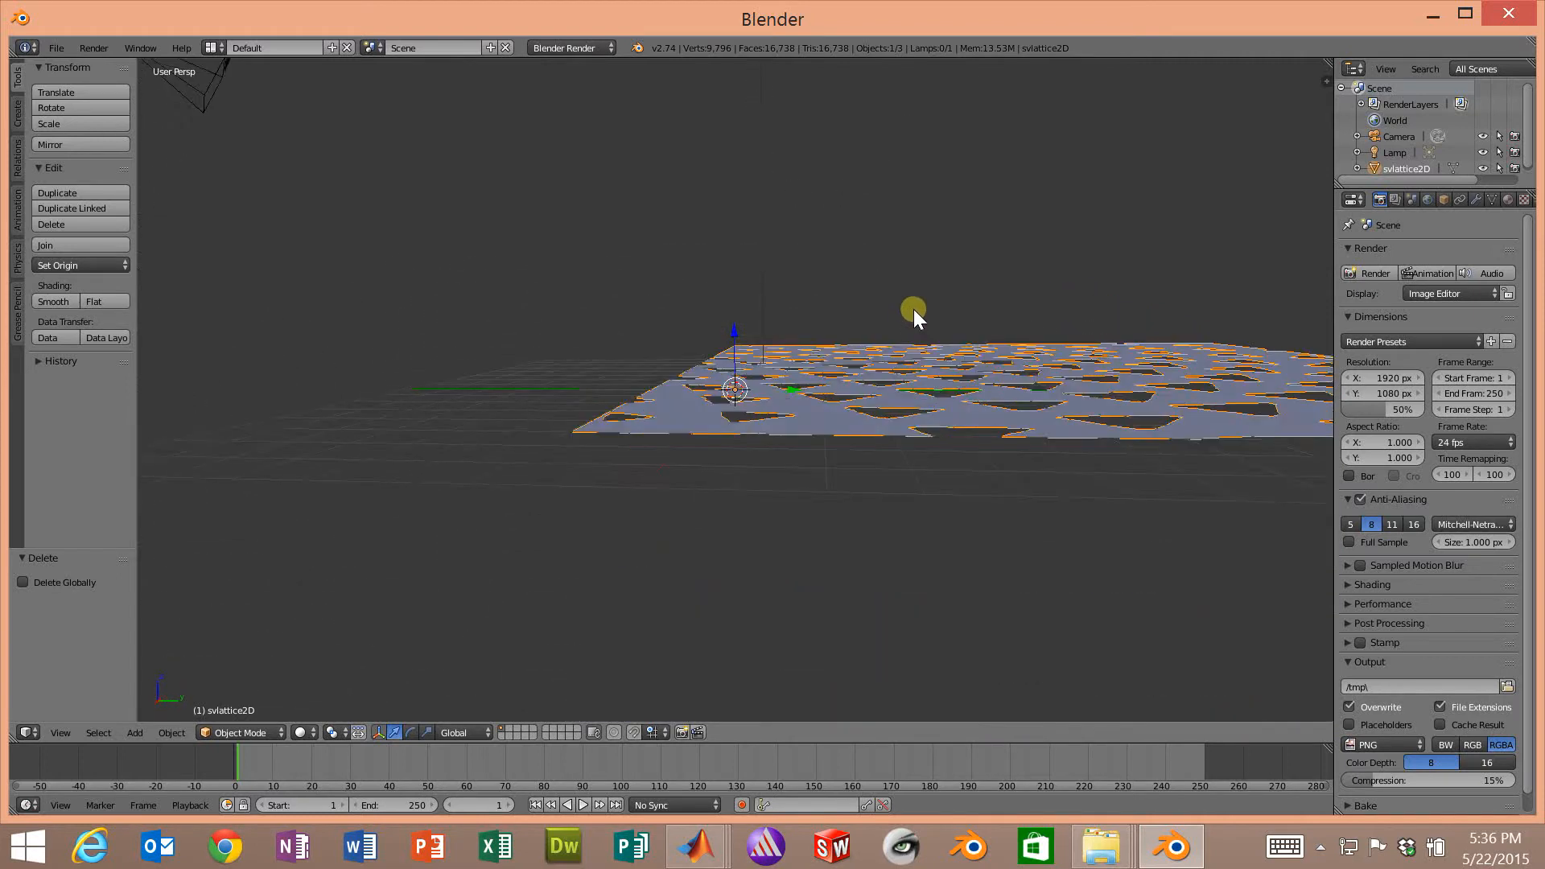
- Orbit to a top view and scale the lattice uniformly to 0.566
left_click_drag(911, 316, 970, 379)
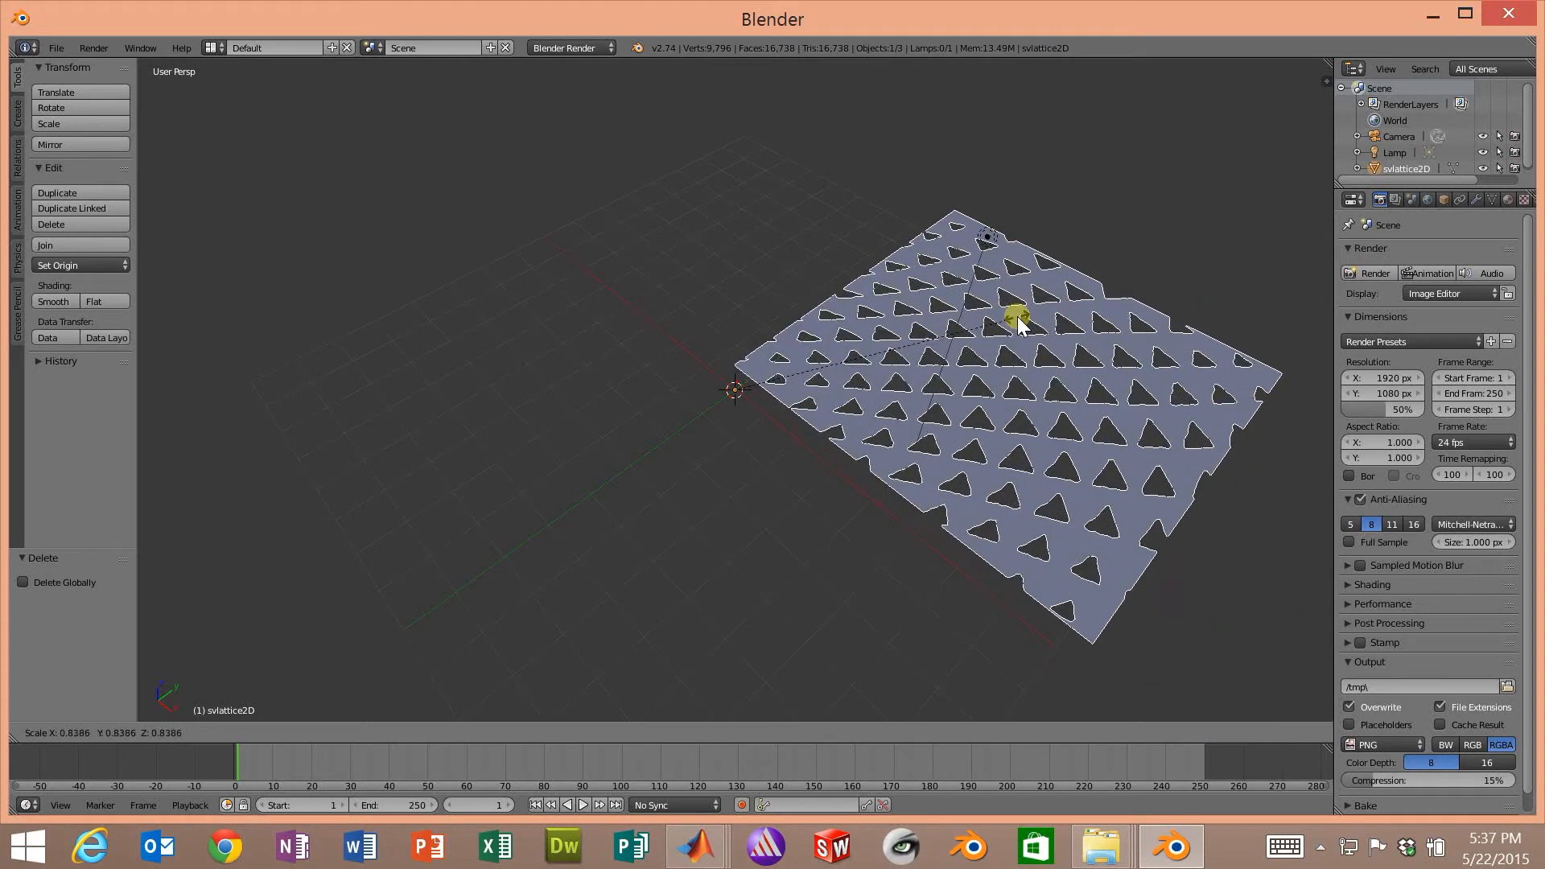
left_click_drag(1020, 316, 852, 409)
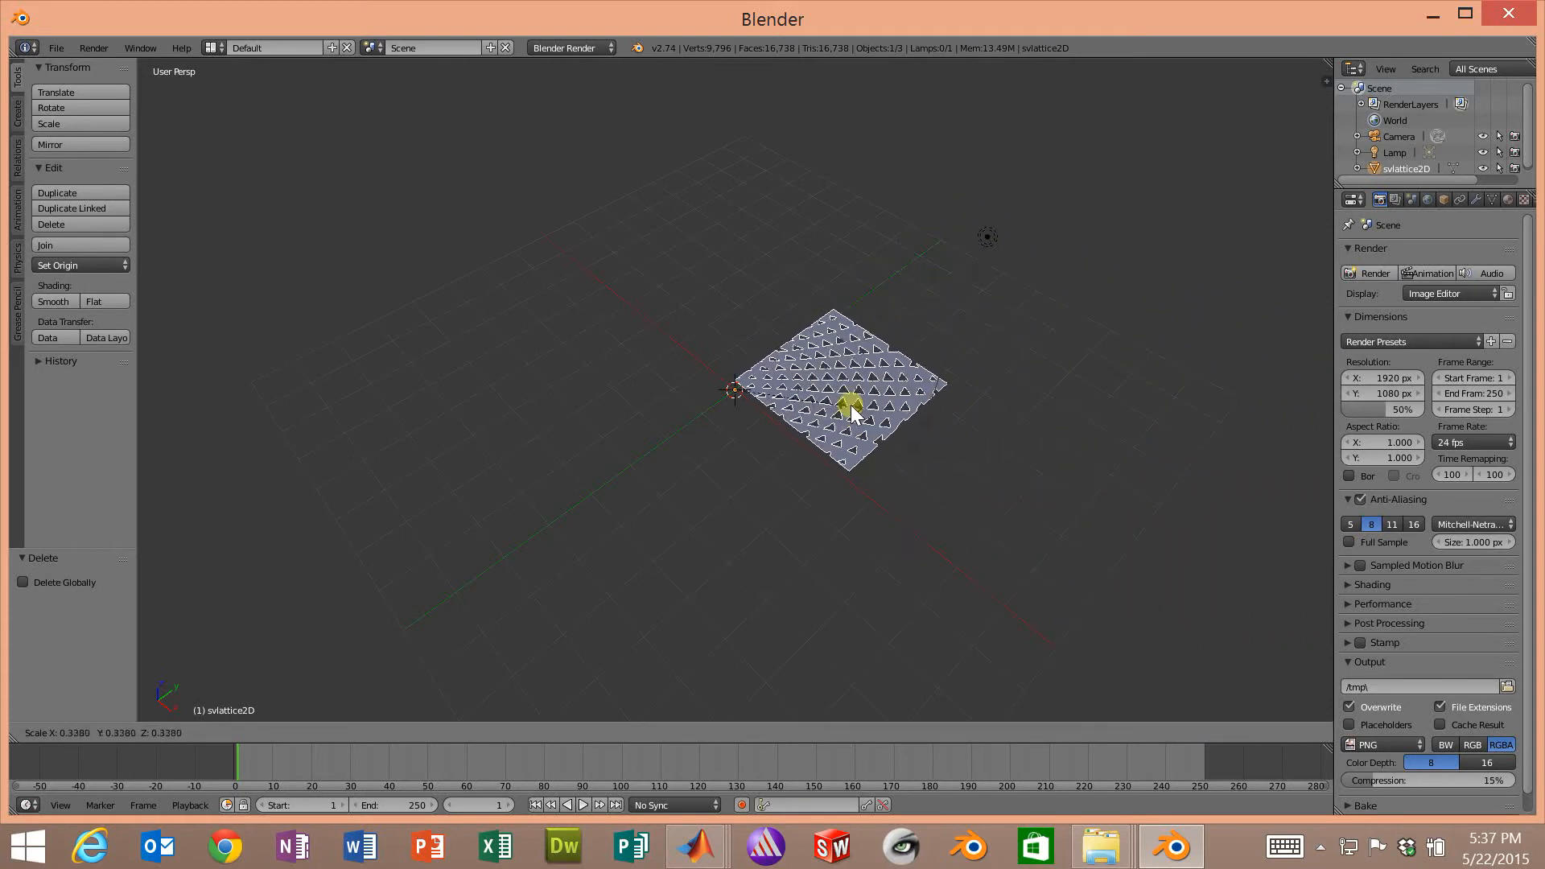
left_click_drag(852, 412, 947, 383)
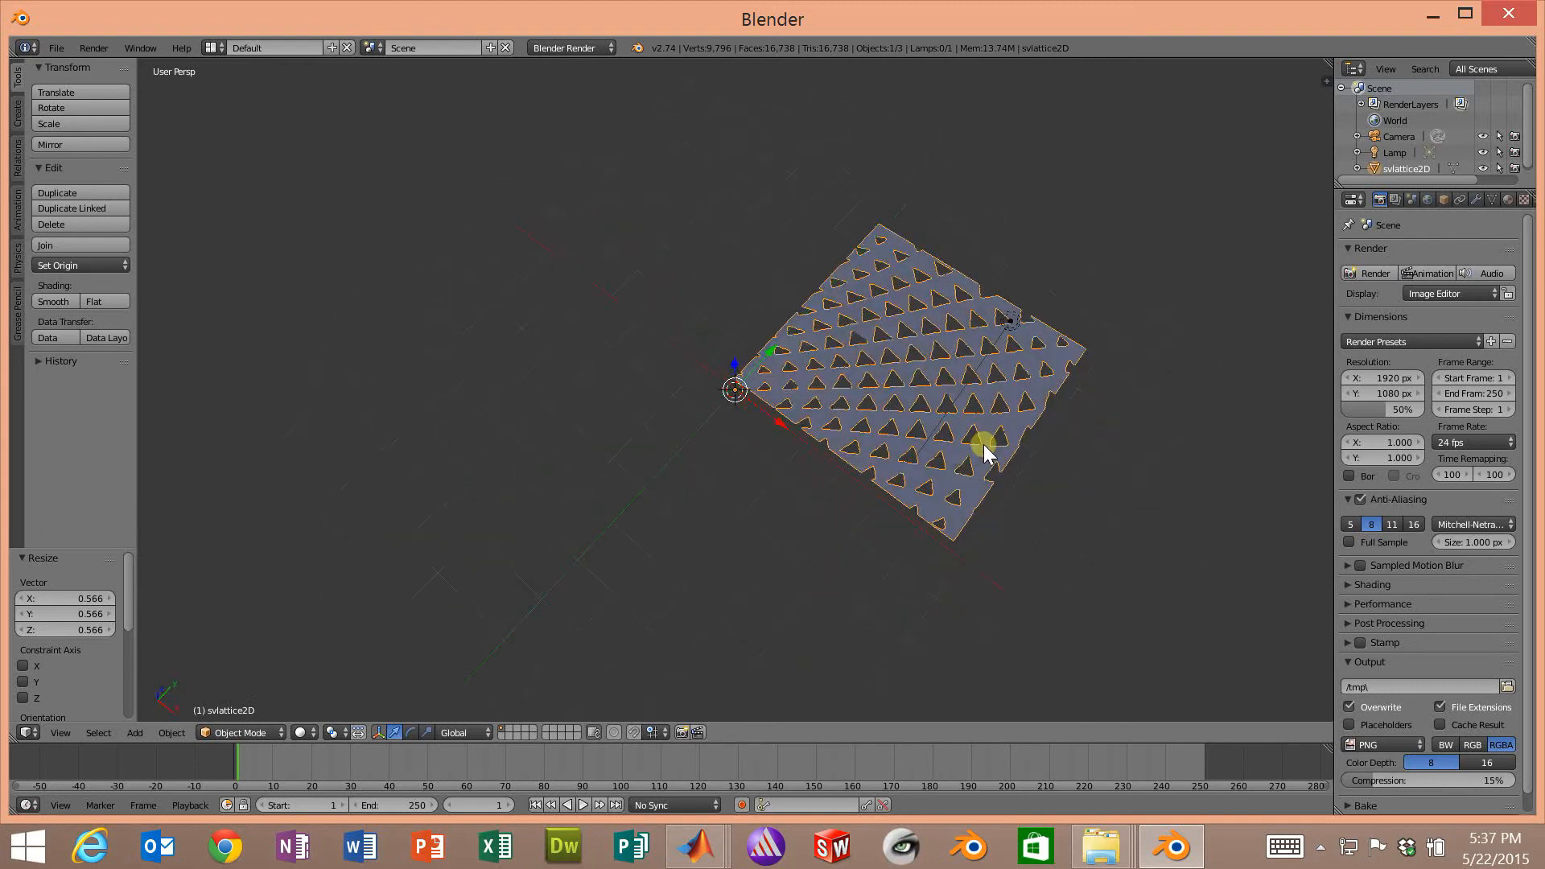
left_click_drag(985, 453, 1177, 354)
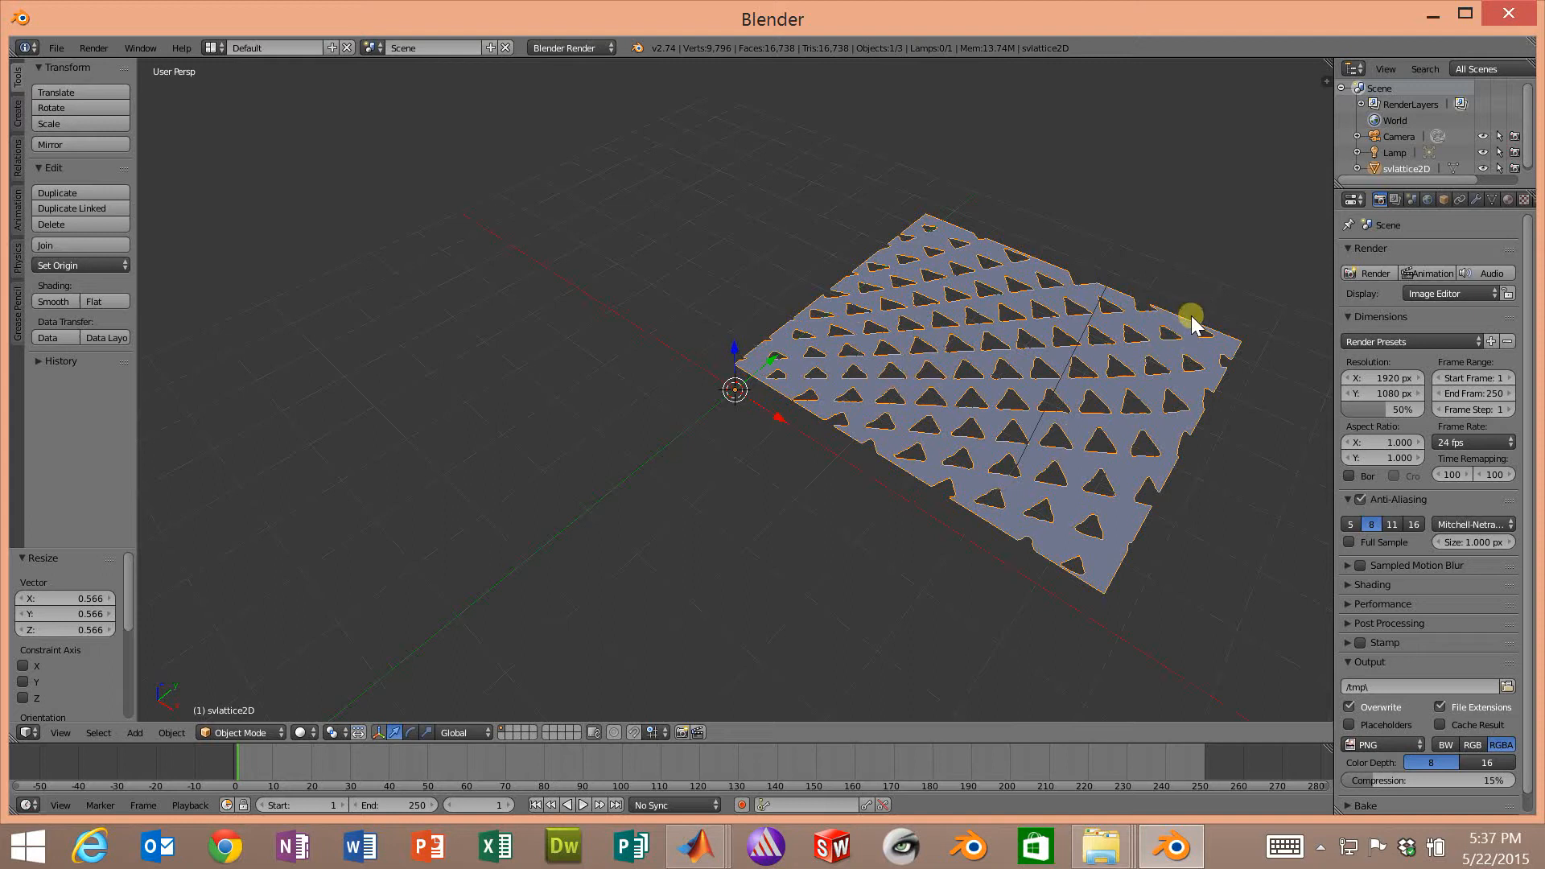
mouse_move(1150, 286)
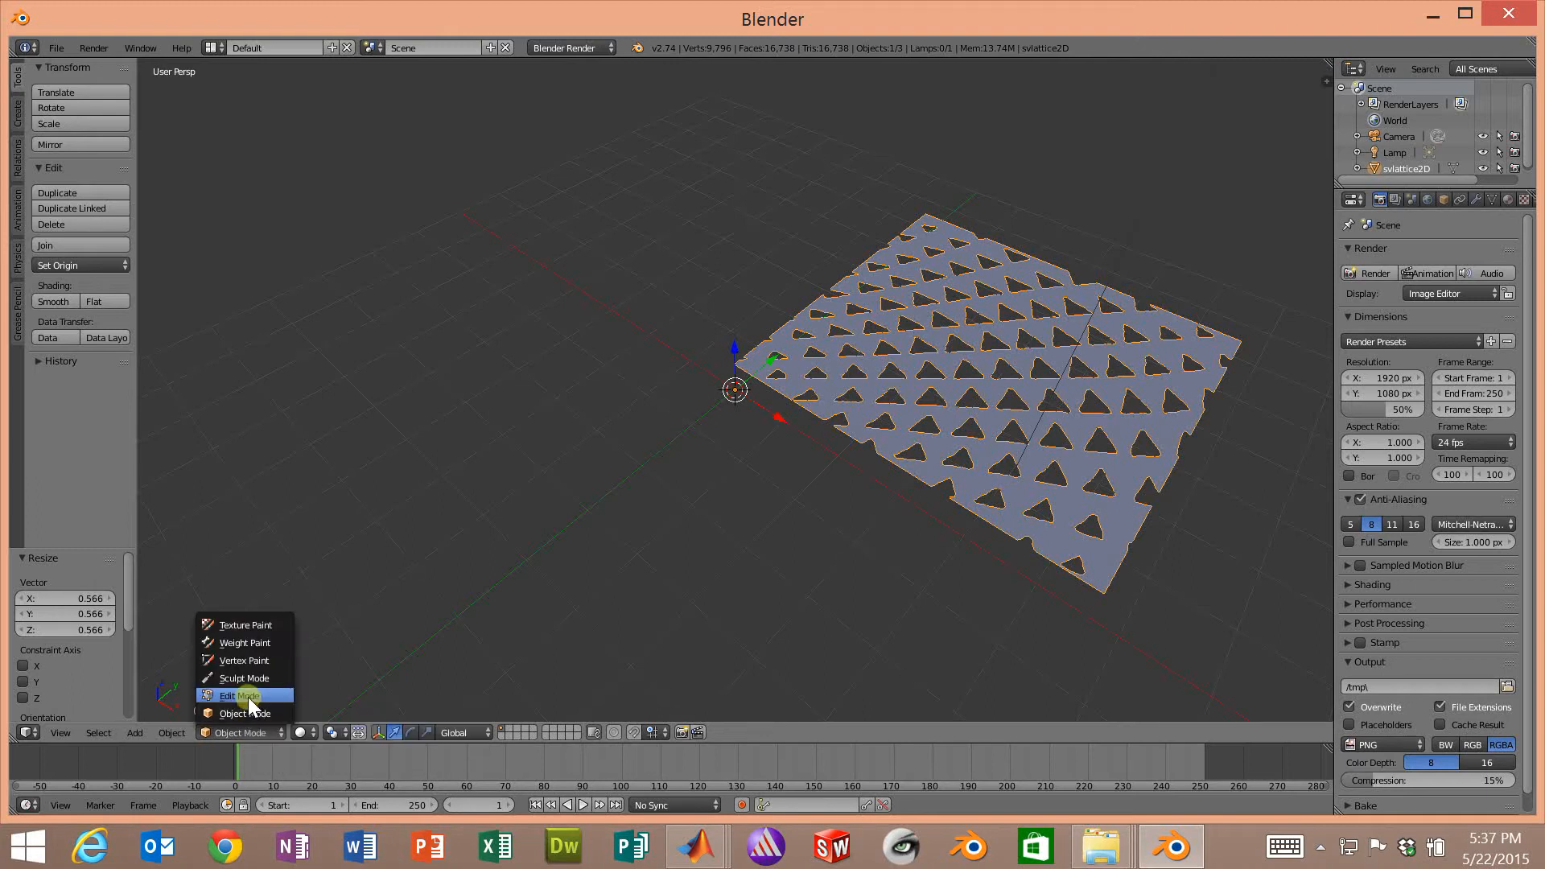
- Enter Edit Mode on the lattice and select all its vertices
left_click(237, 695)
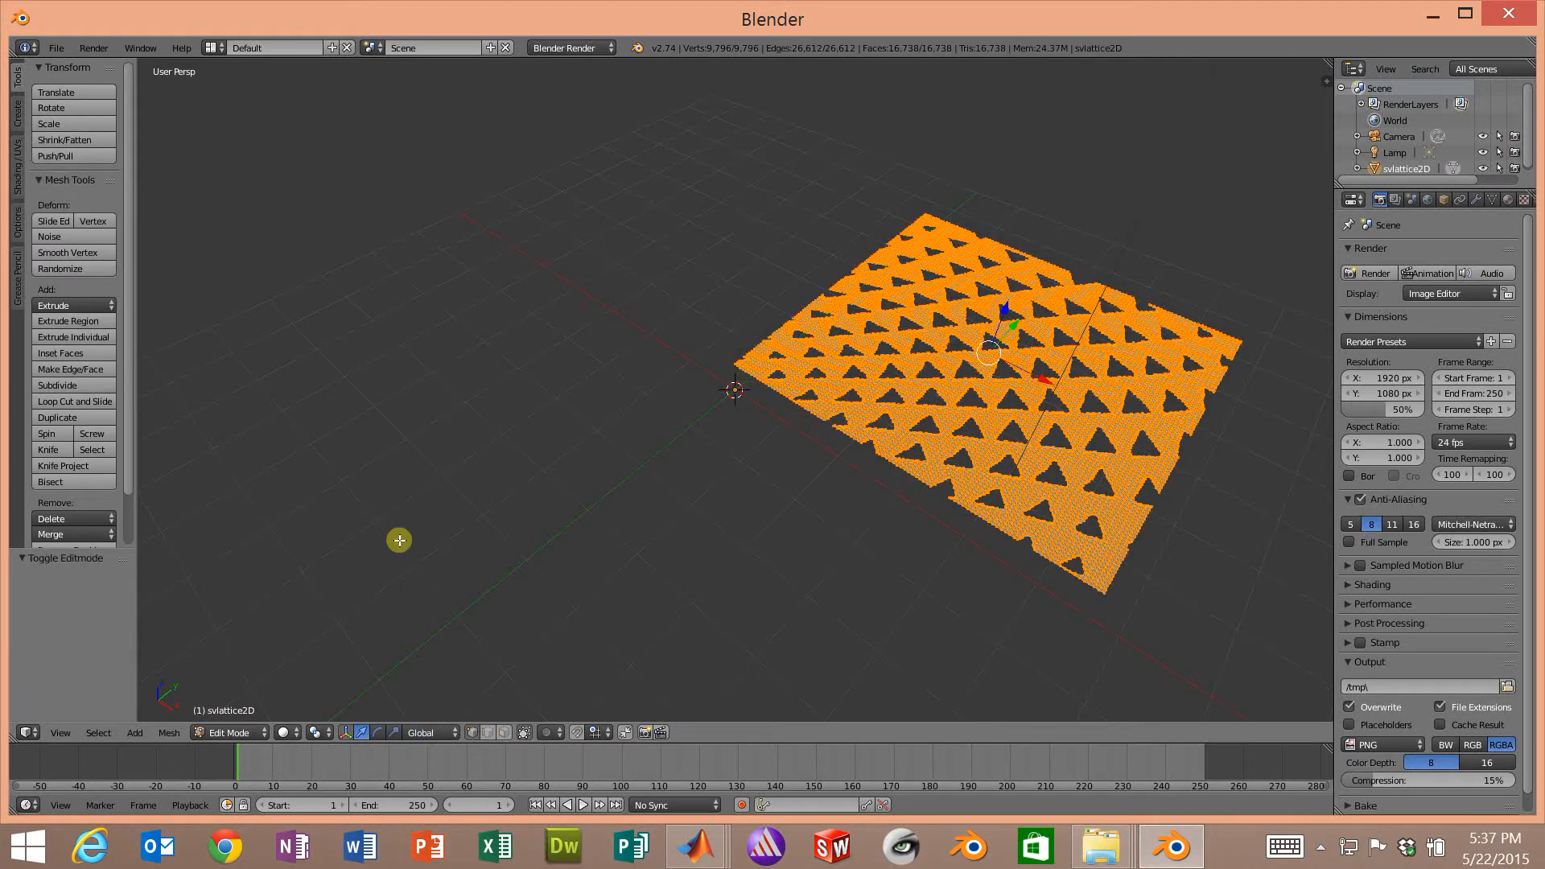
mouse_move(399, 549)
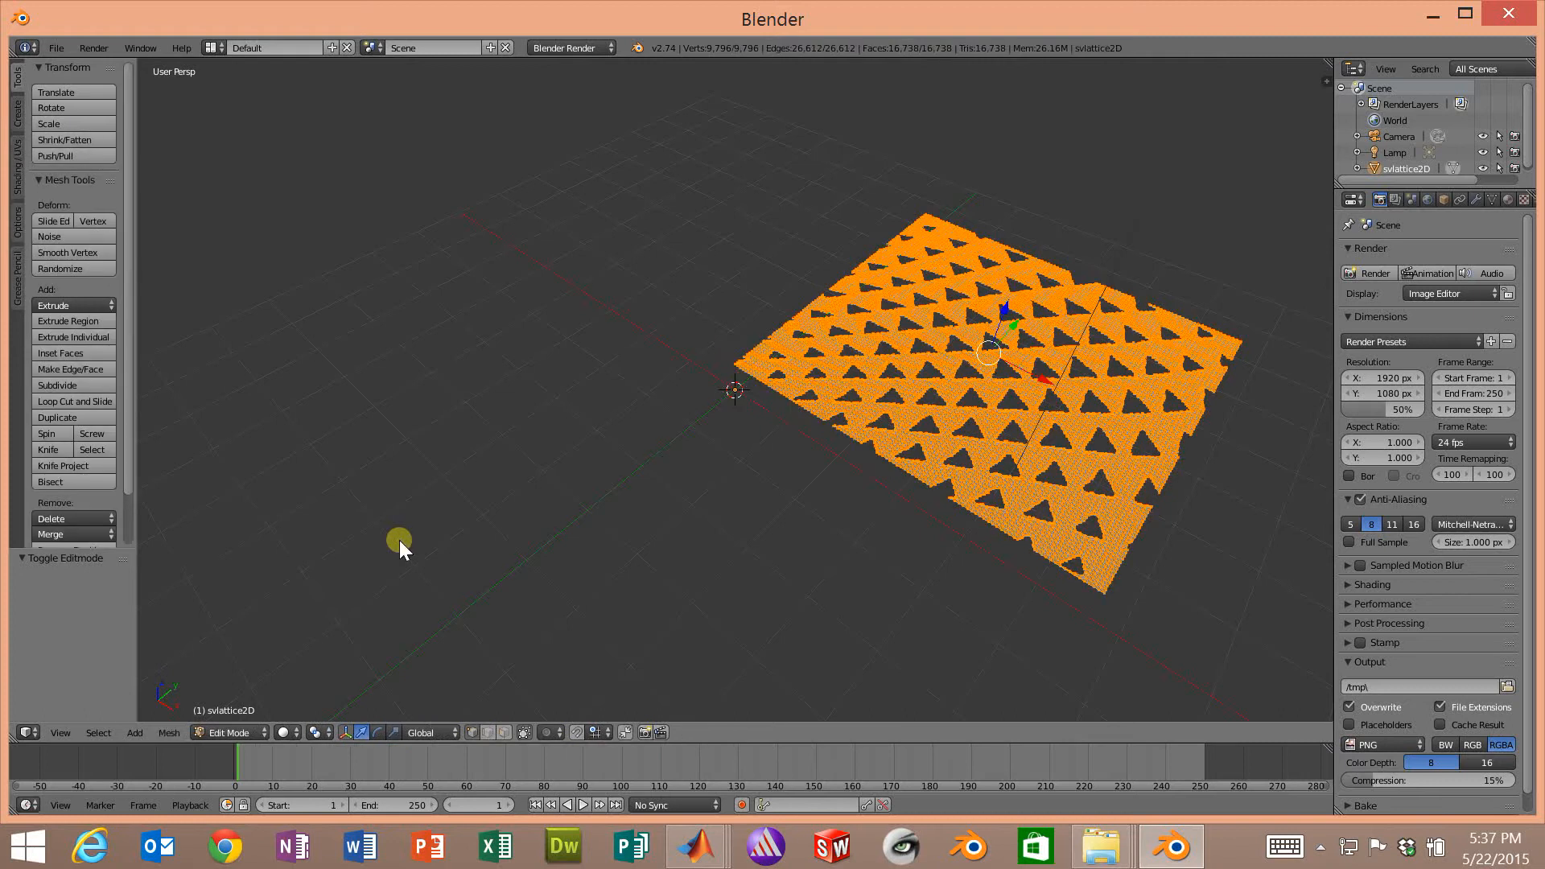
key("Tab")
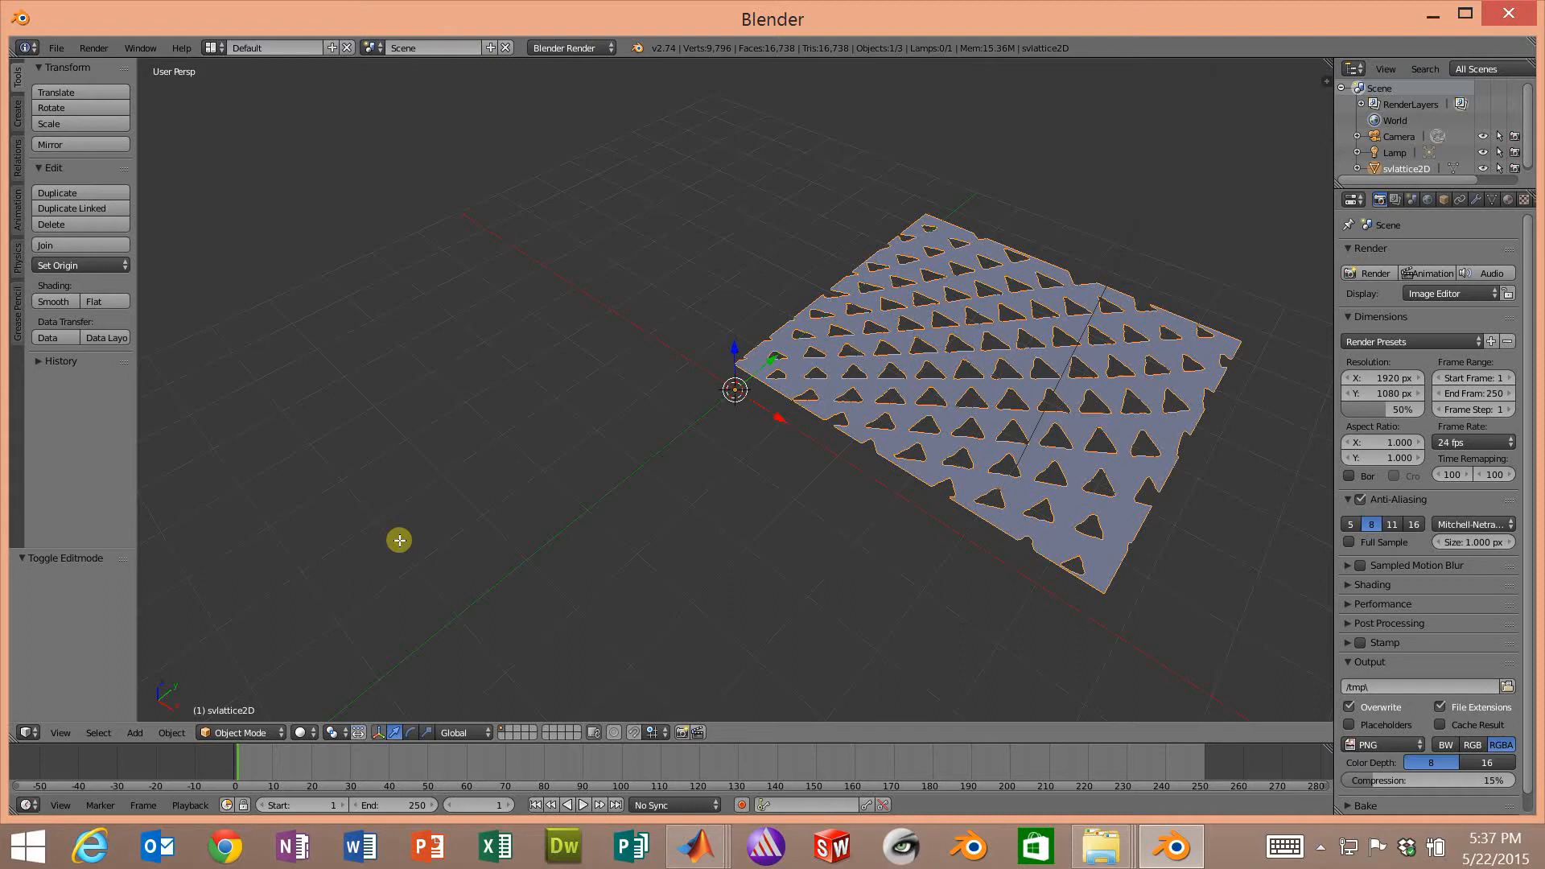
key("Tab")
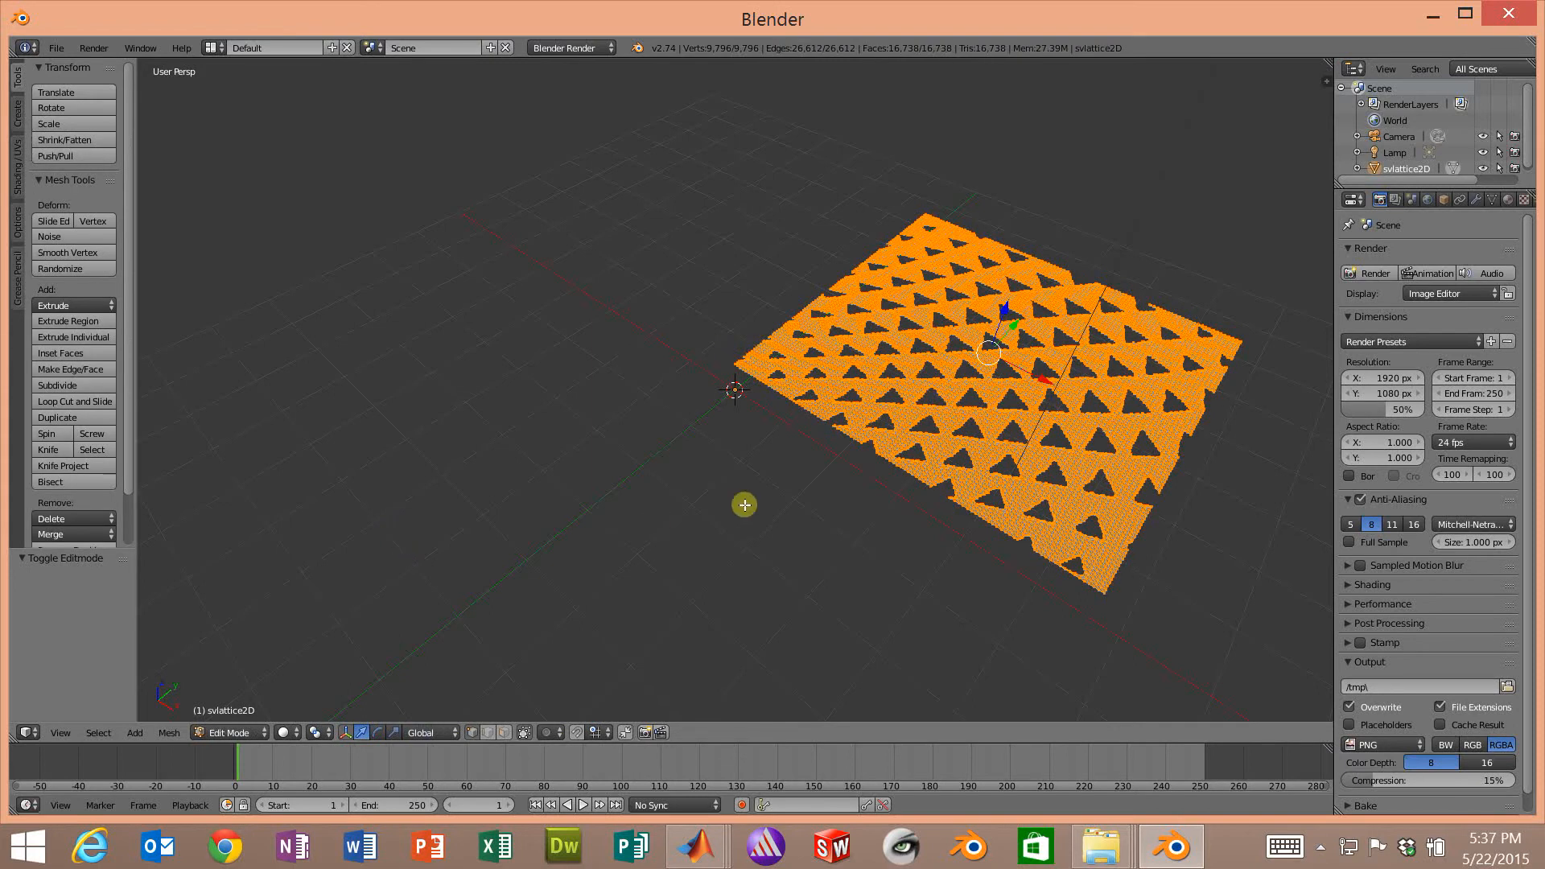
scroll("up", 3)
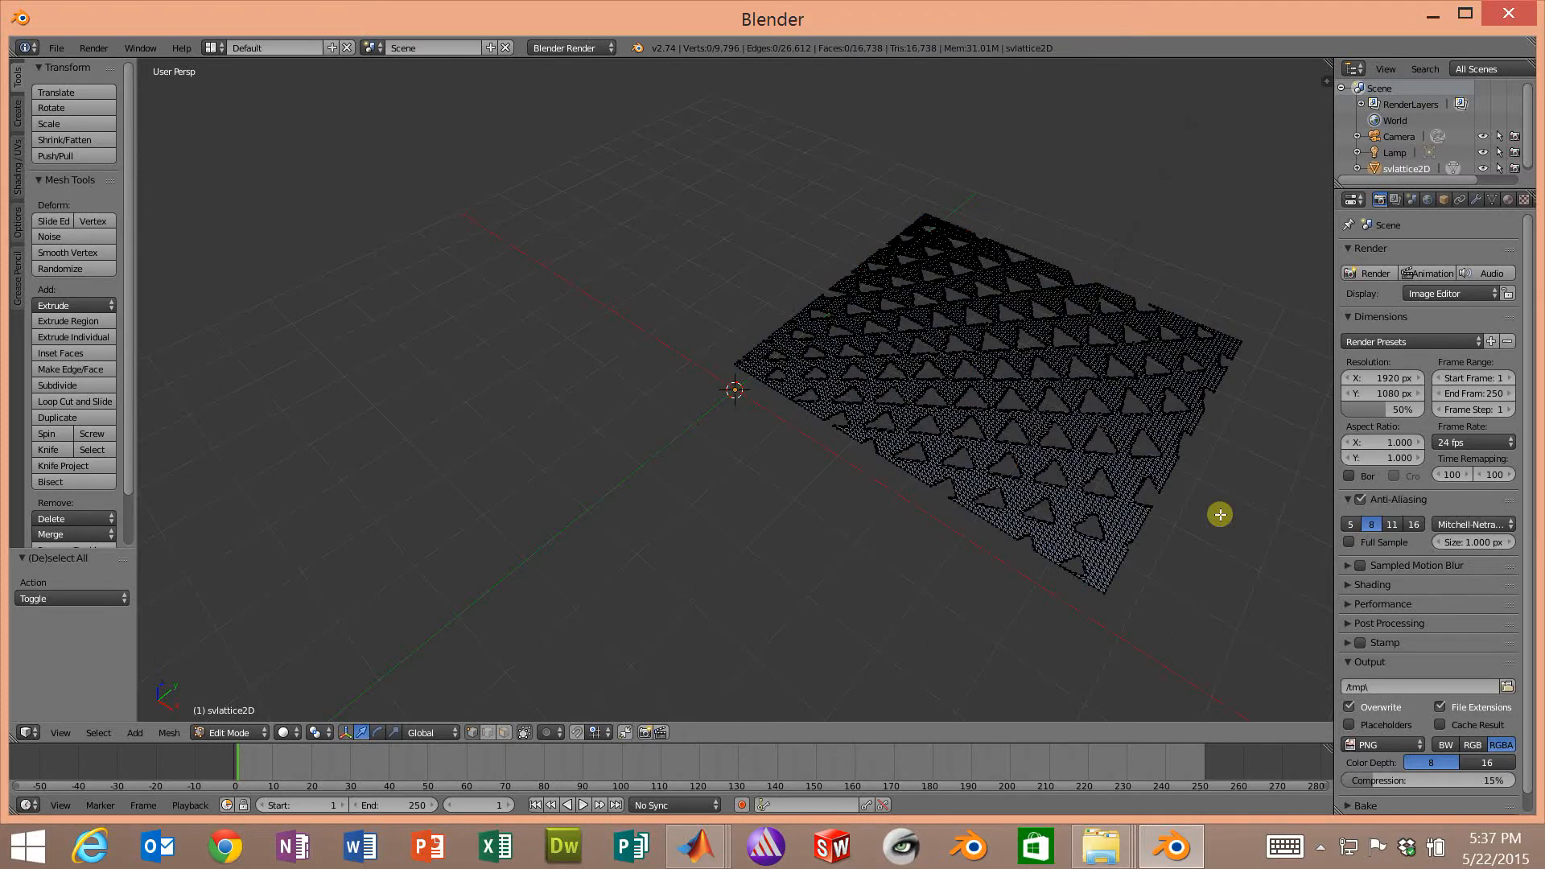
mouse_move(1119, 549)
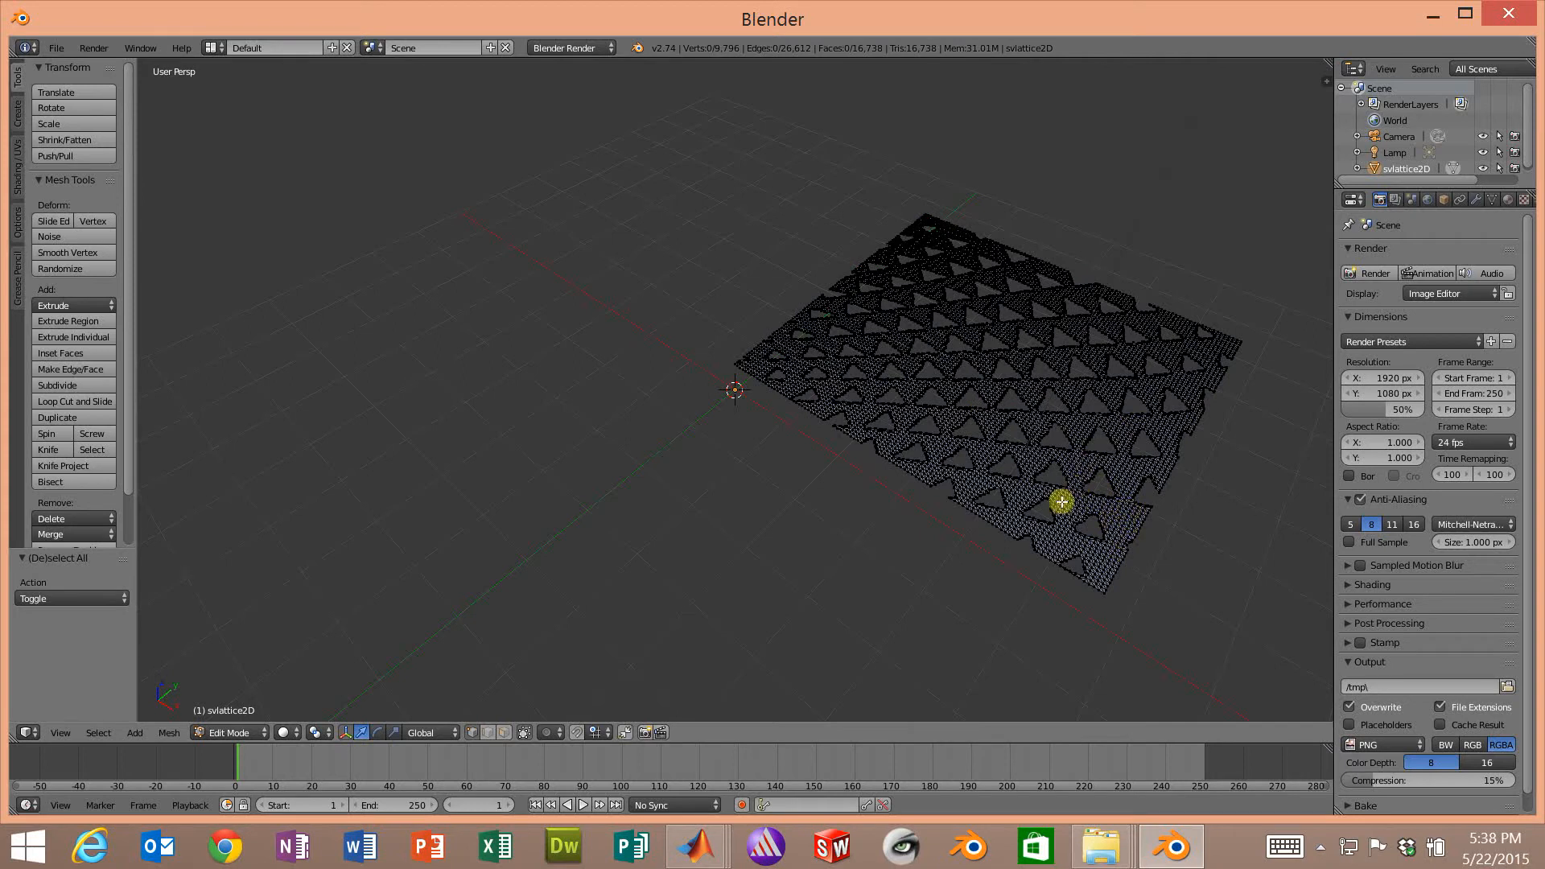
key("a")
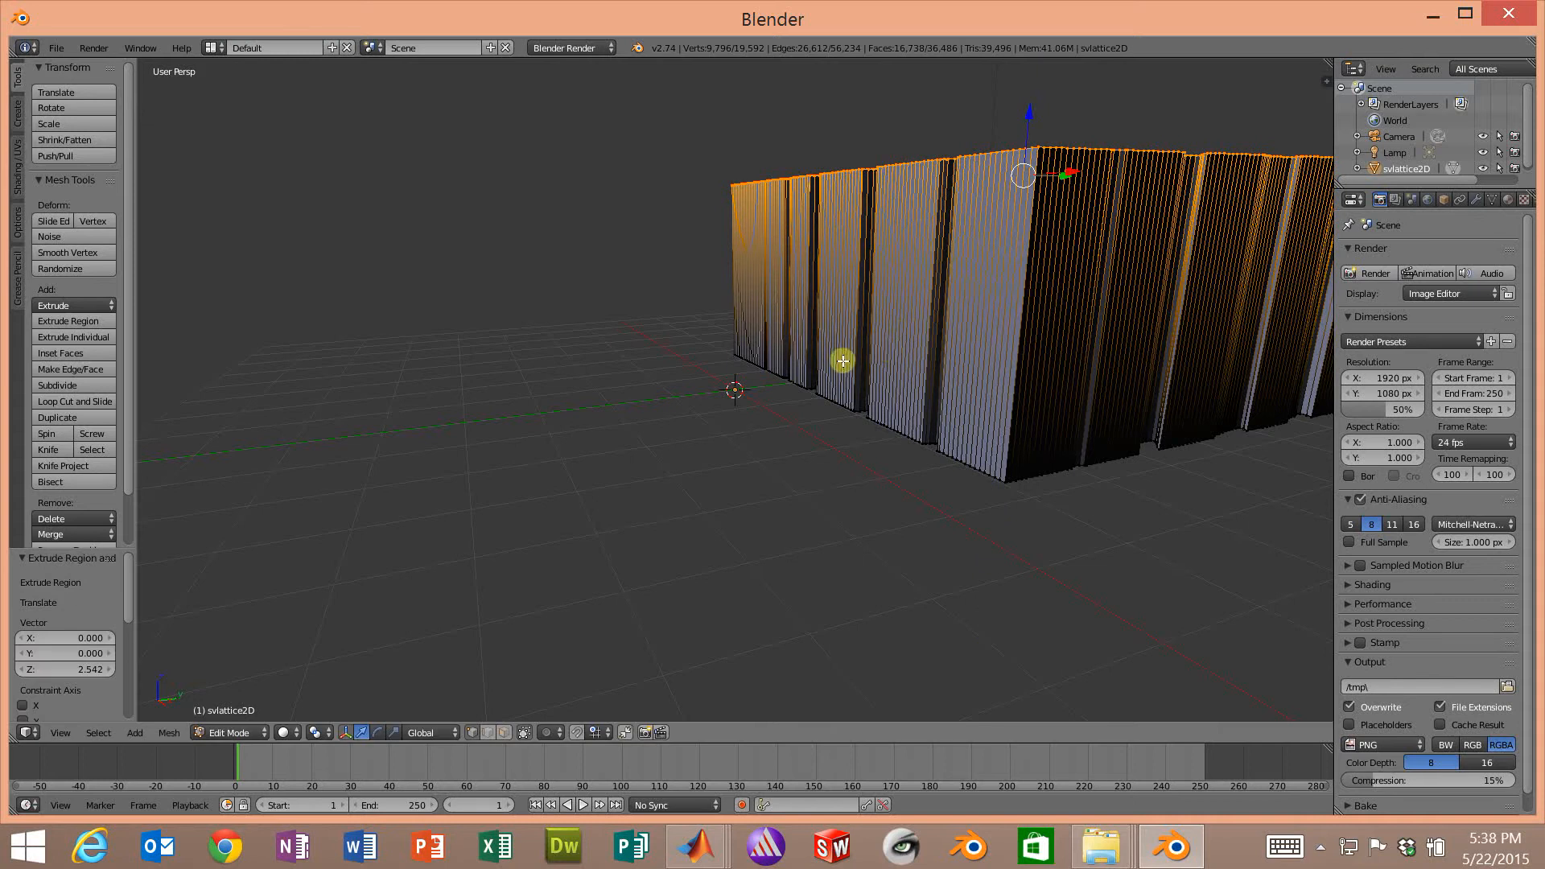
- Return to Object Mode after extruding the lattice about 2.54 units upward
key("Tab")
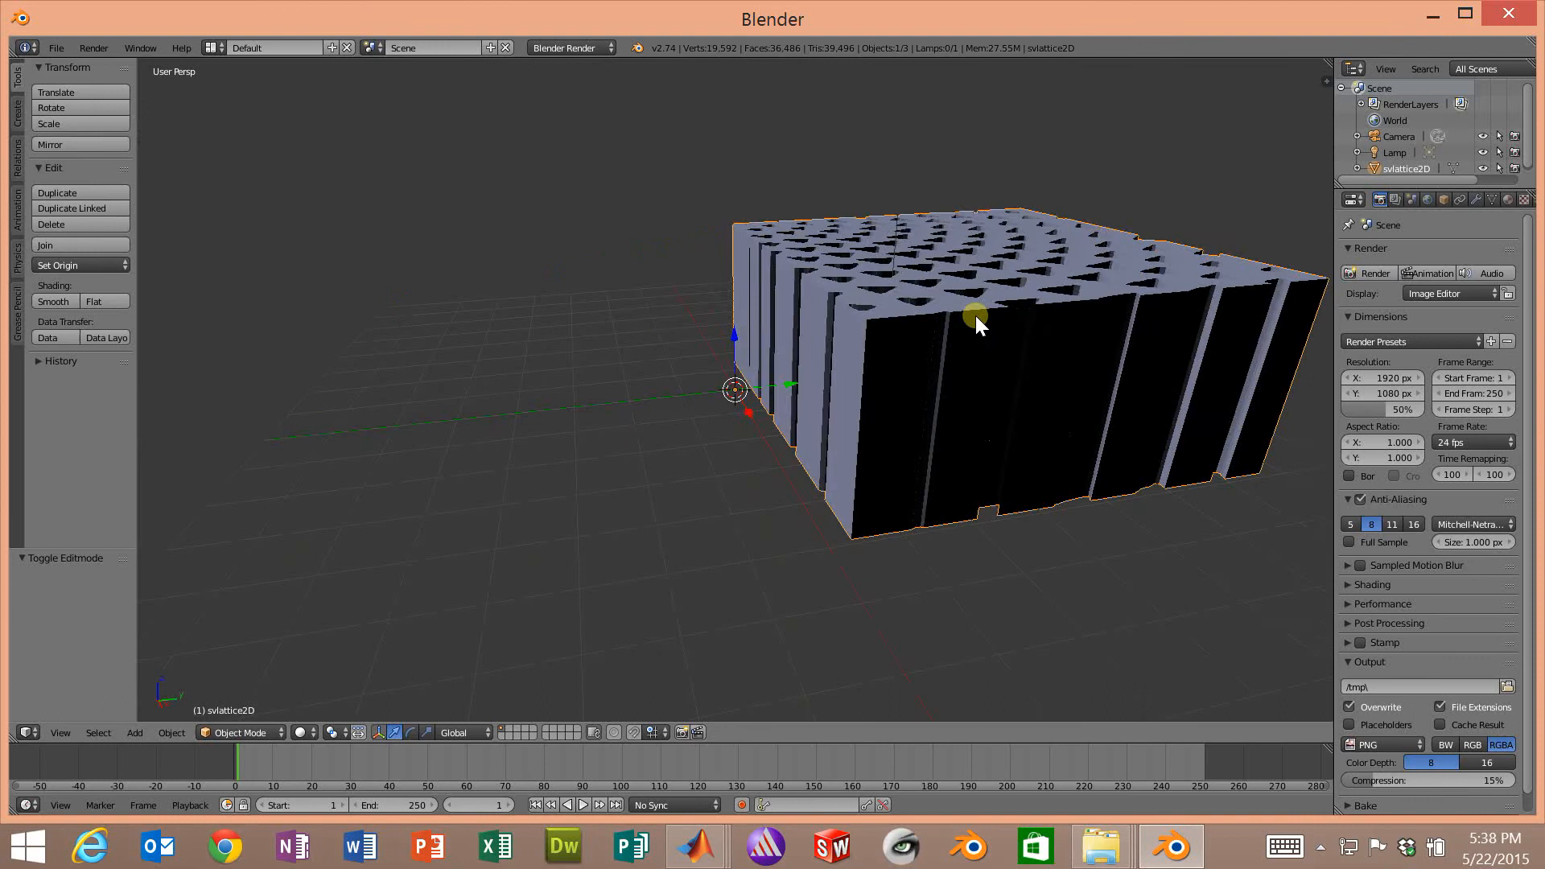
- Orbit around the extruded block to view its triangular perforations from above
left_click_drag(976, 320, 951, 355)
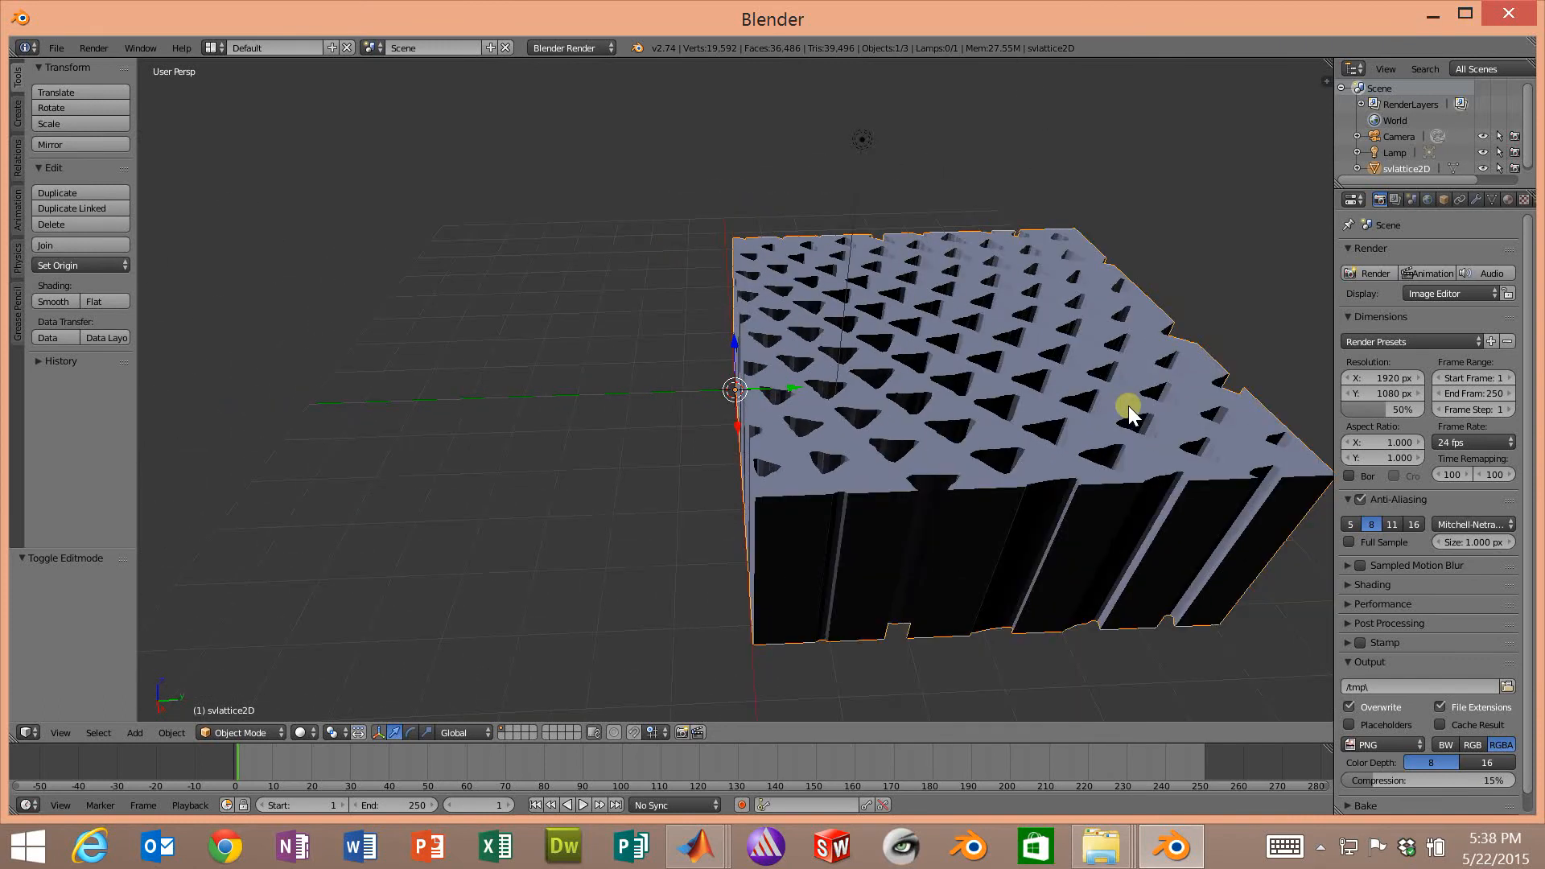
left_click_drag(1128, 413, 1056, 384)
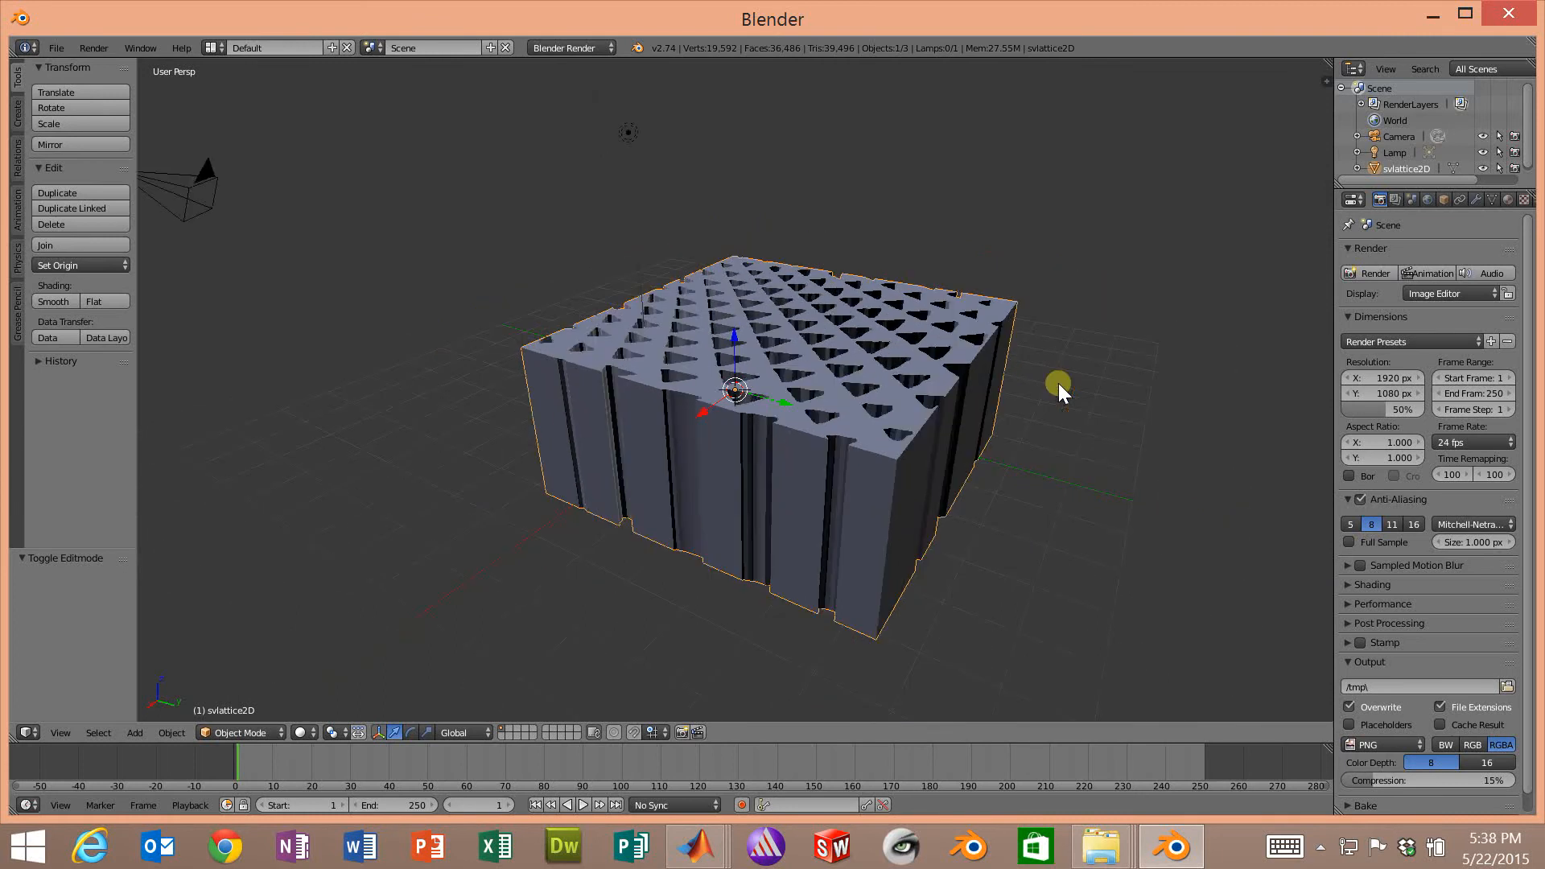
mouse_move(1054, 394)
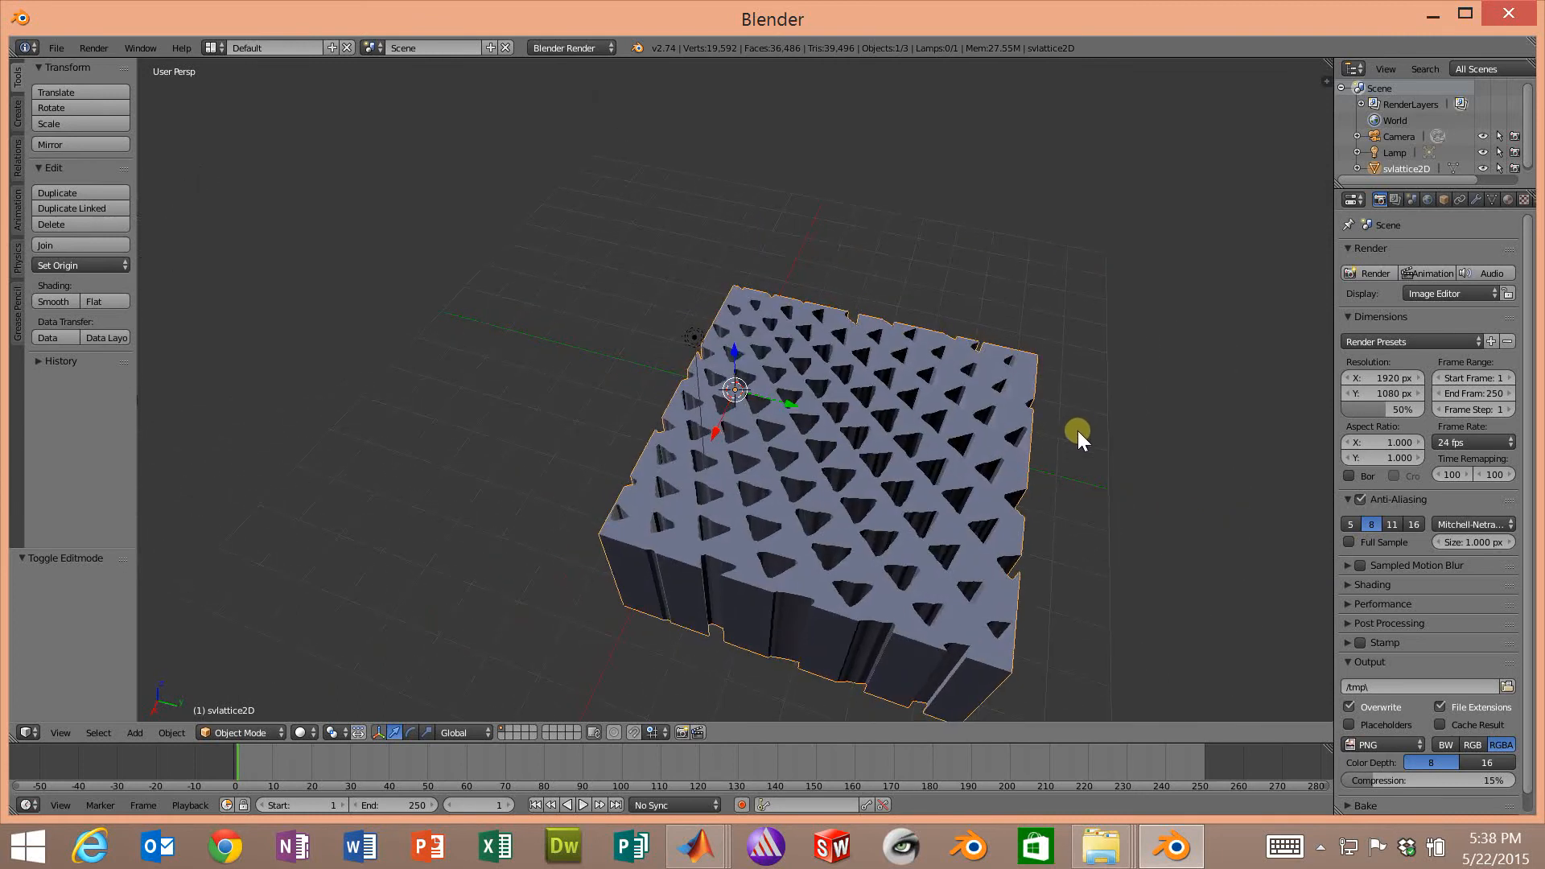
left_click_drag(1079, 440, 1041, 415)
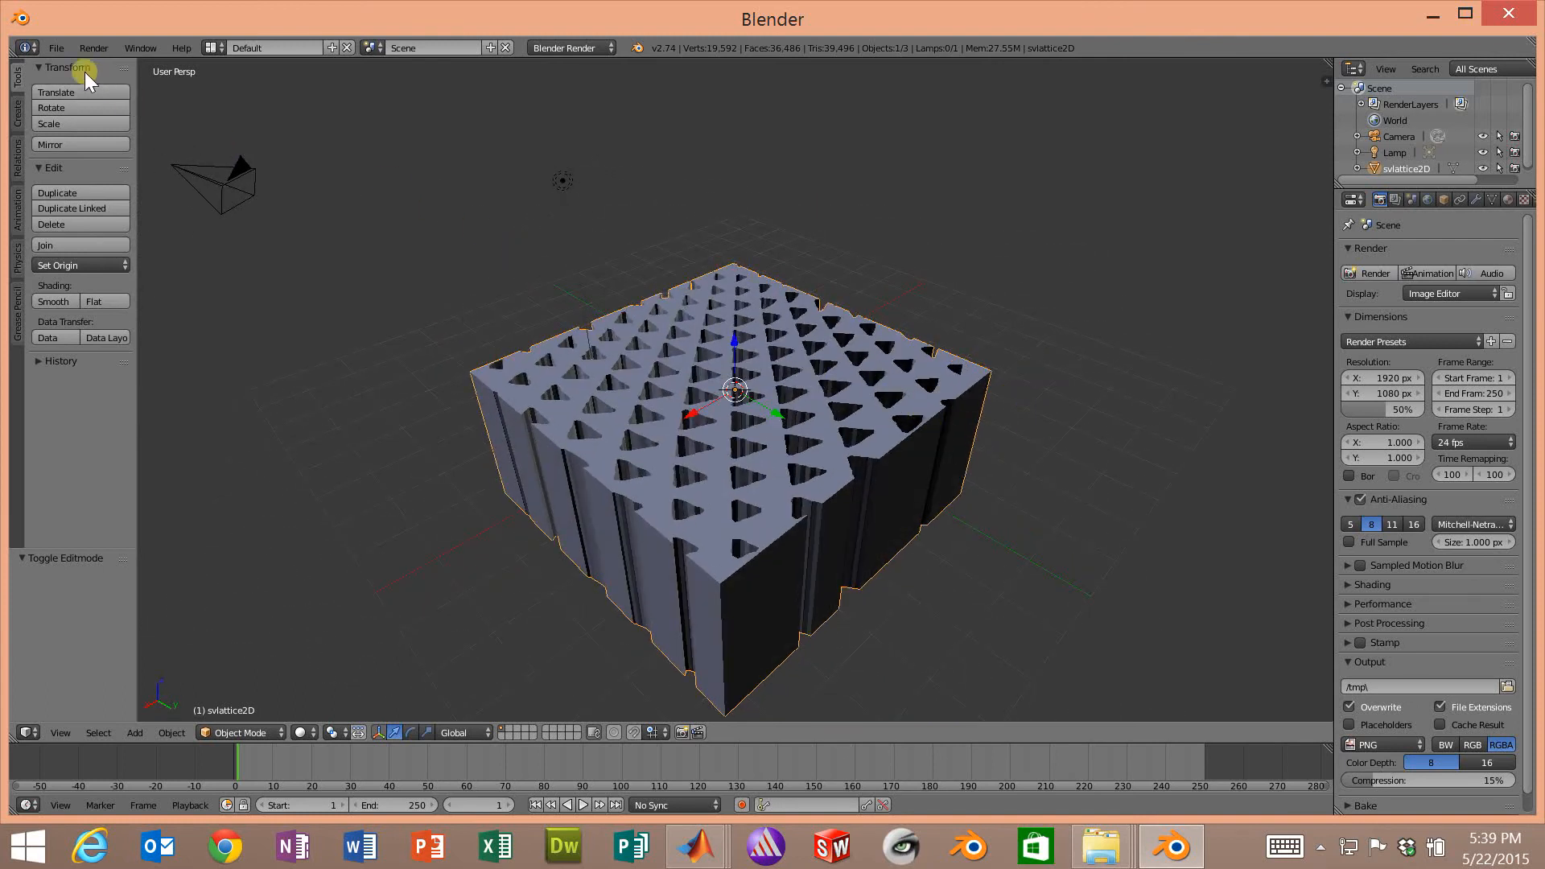
- Export the perforated block as STL to the Desktop folder
left_click(56, 47)
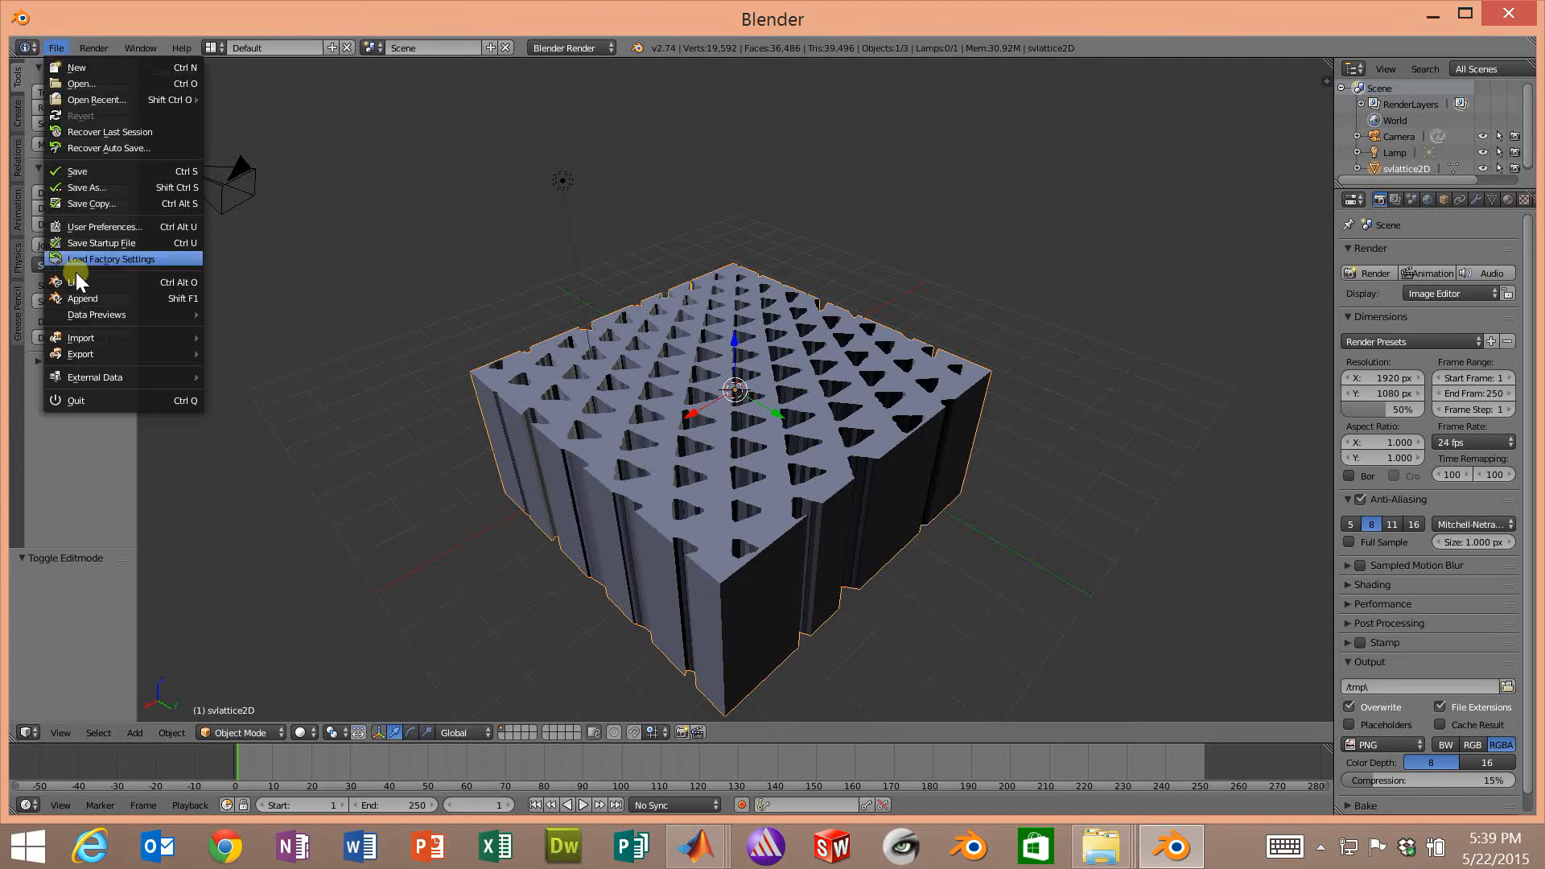
mouse_move(80, 353)
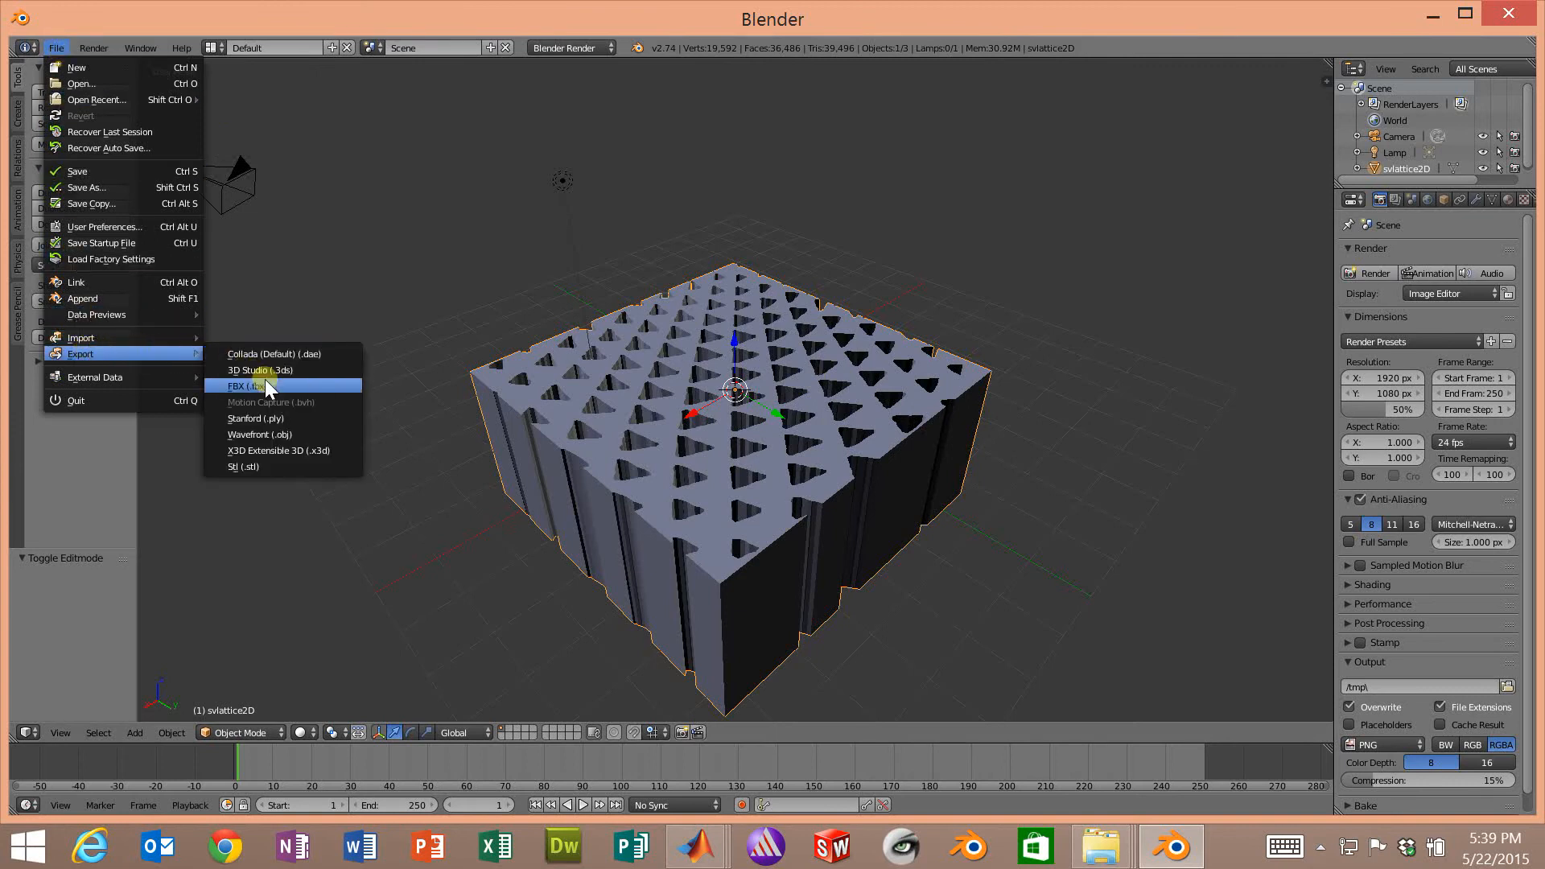
left_click(243, 466)
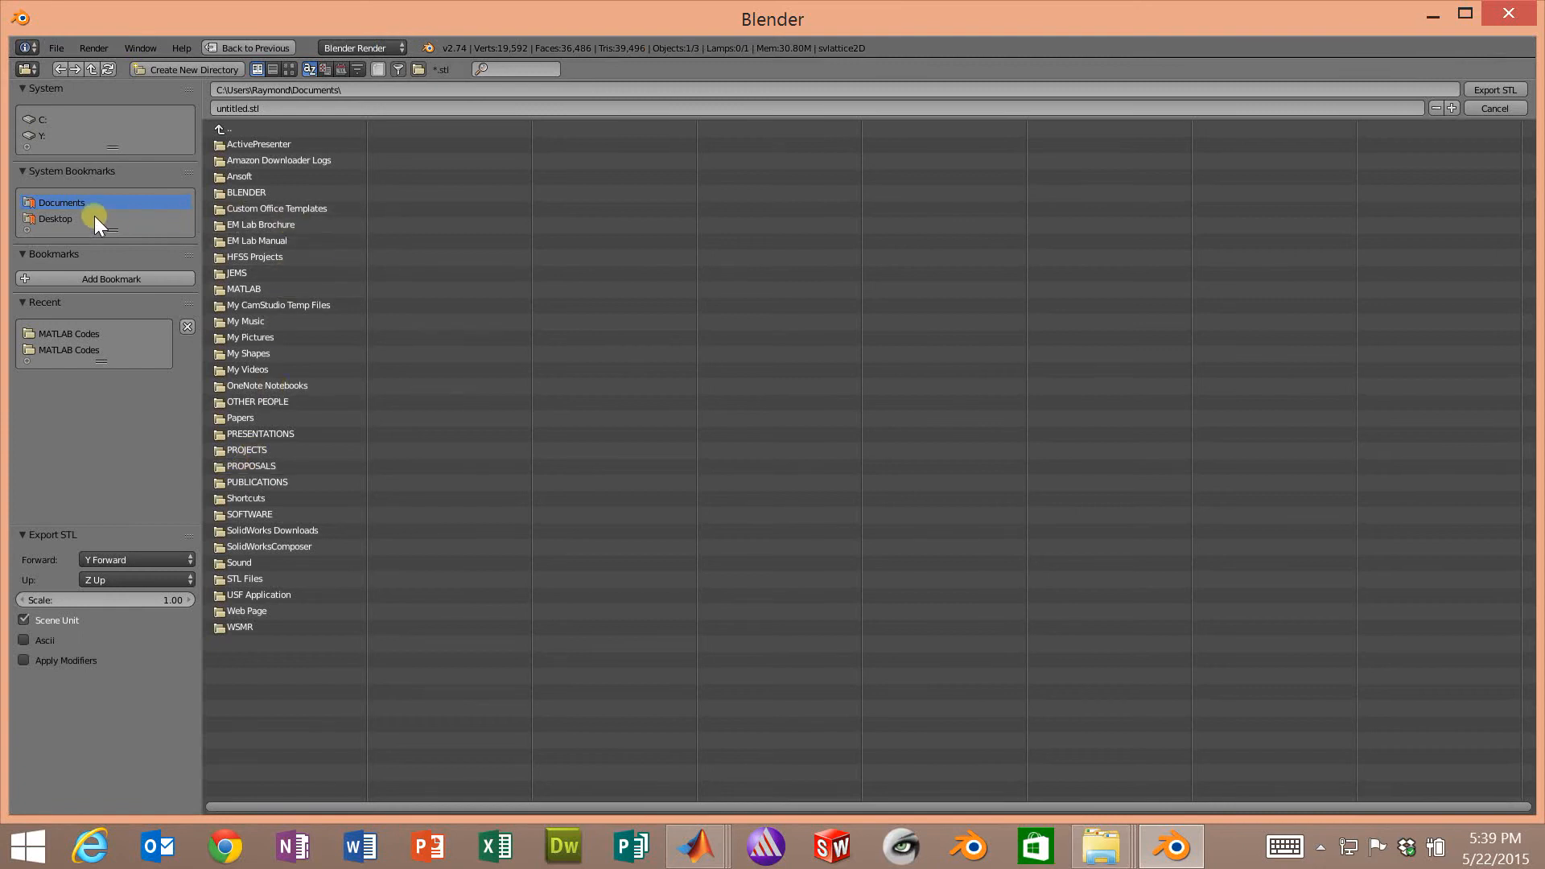
left_click(55, 219)
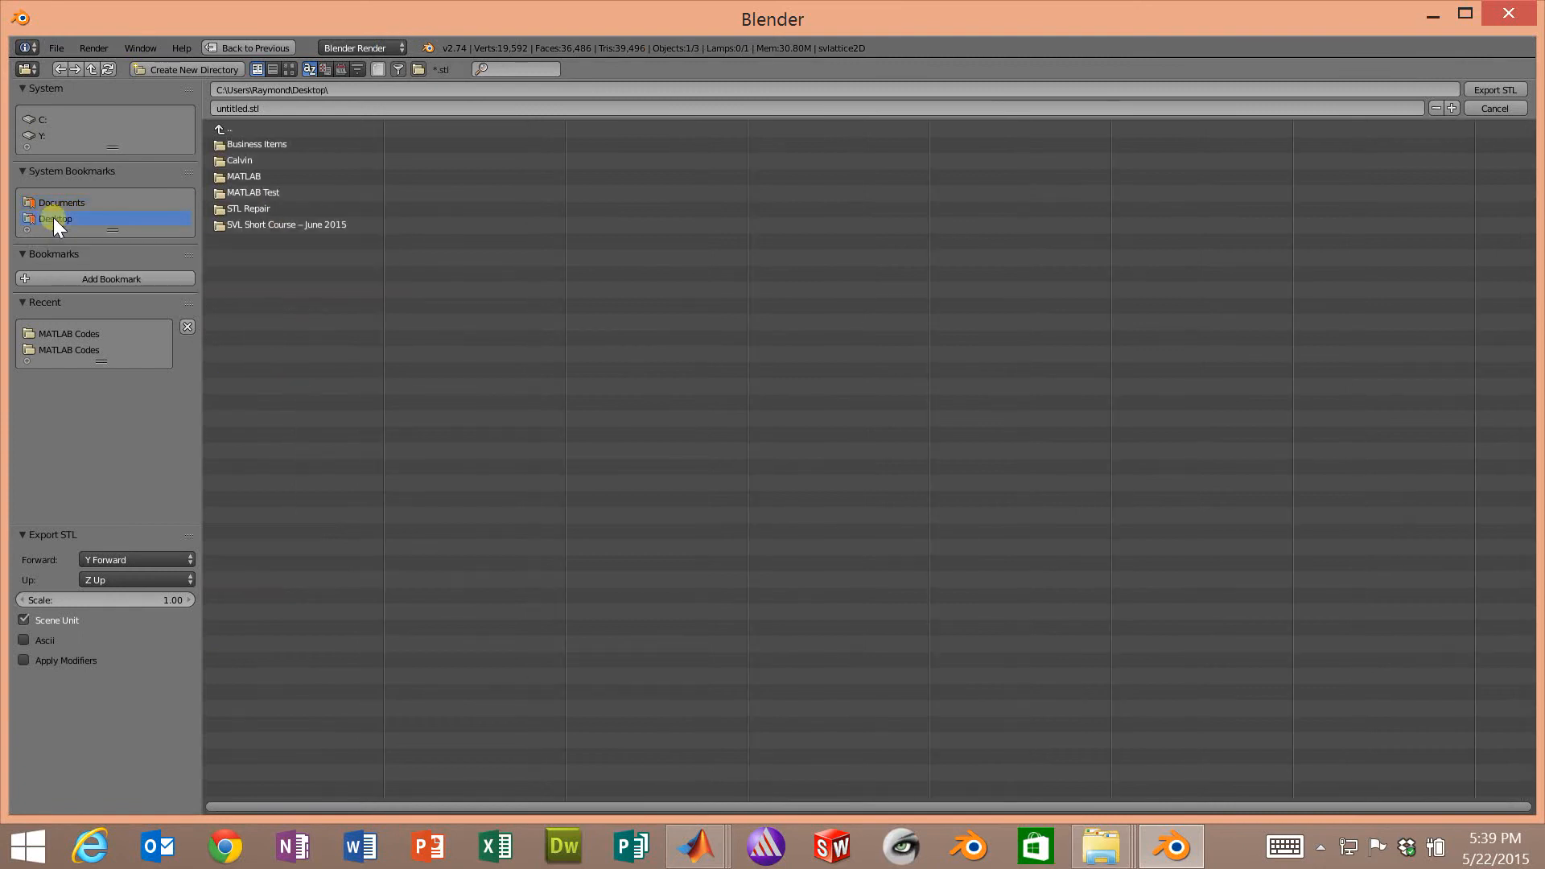
left_click(237, 109)
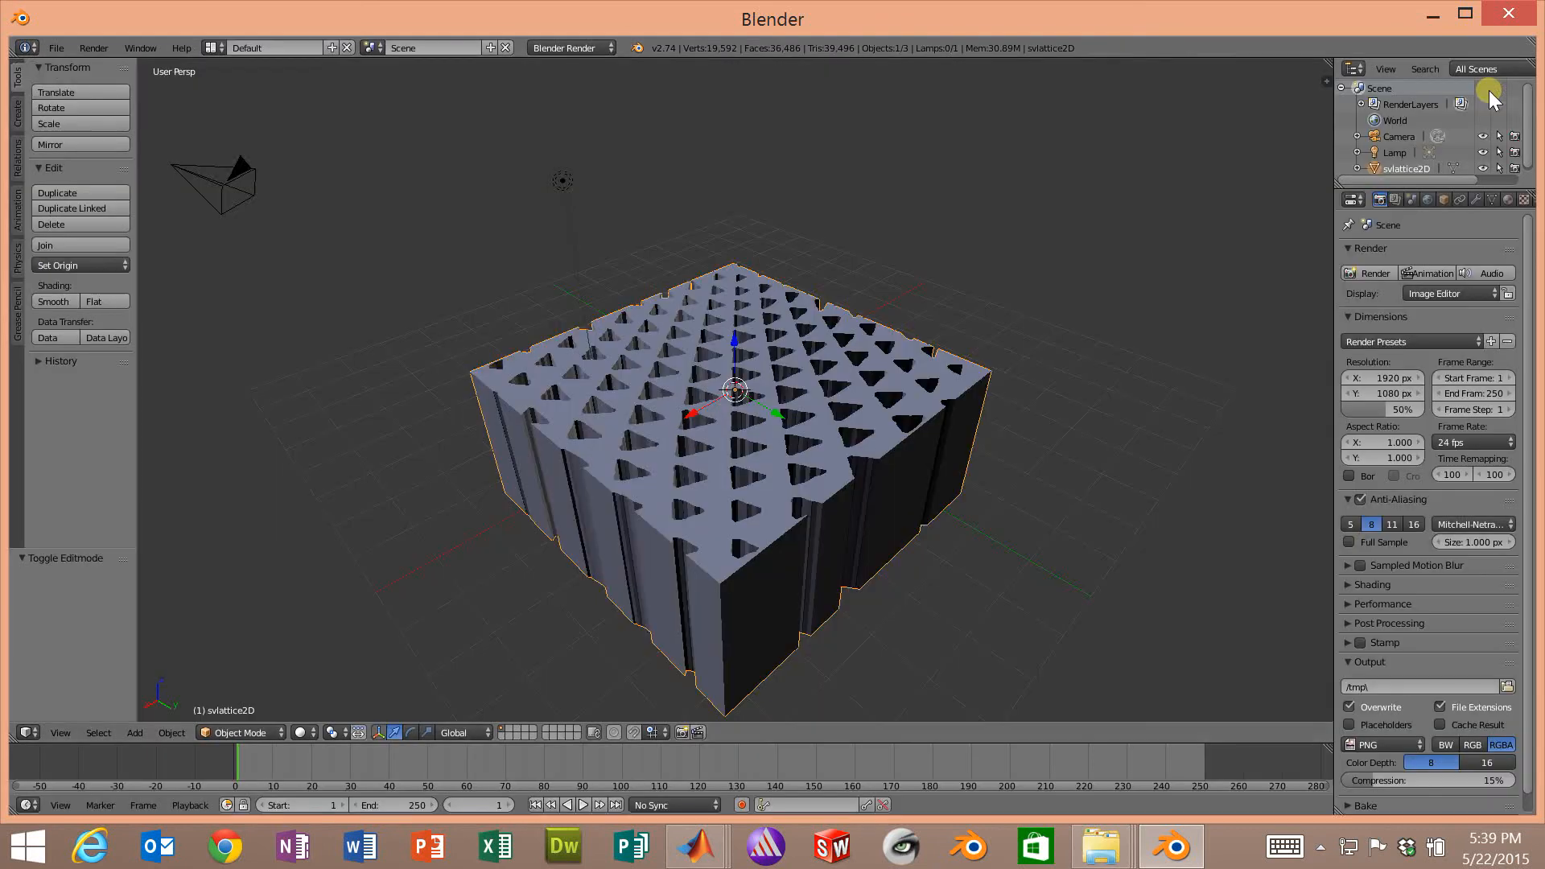
mouse_move(846, 382)
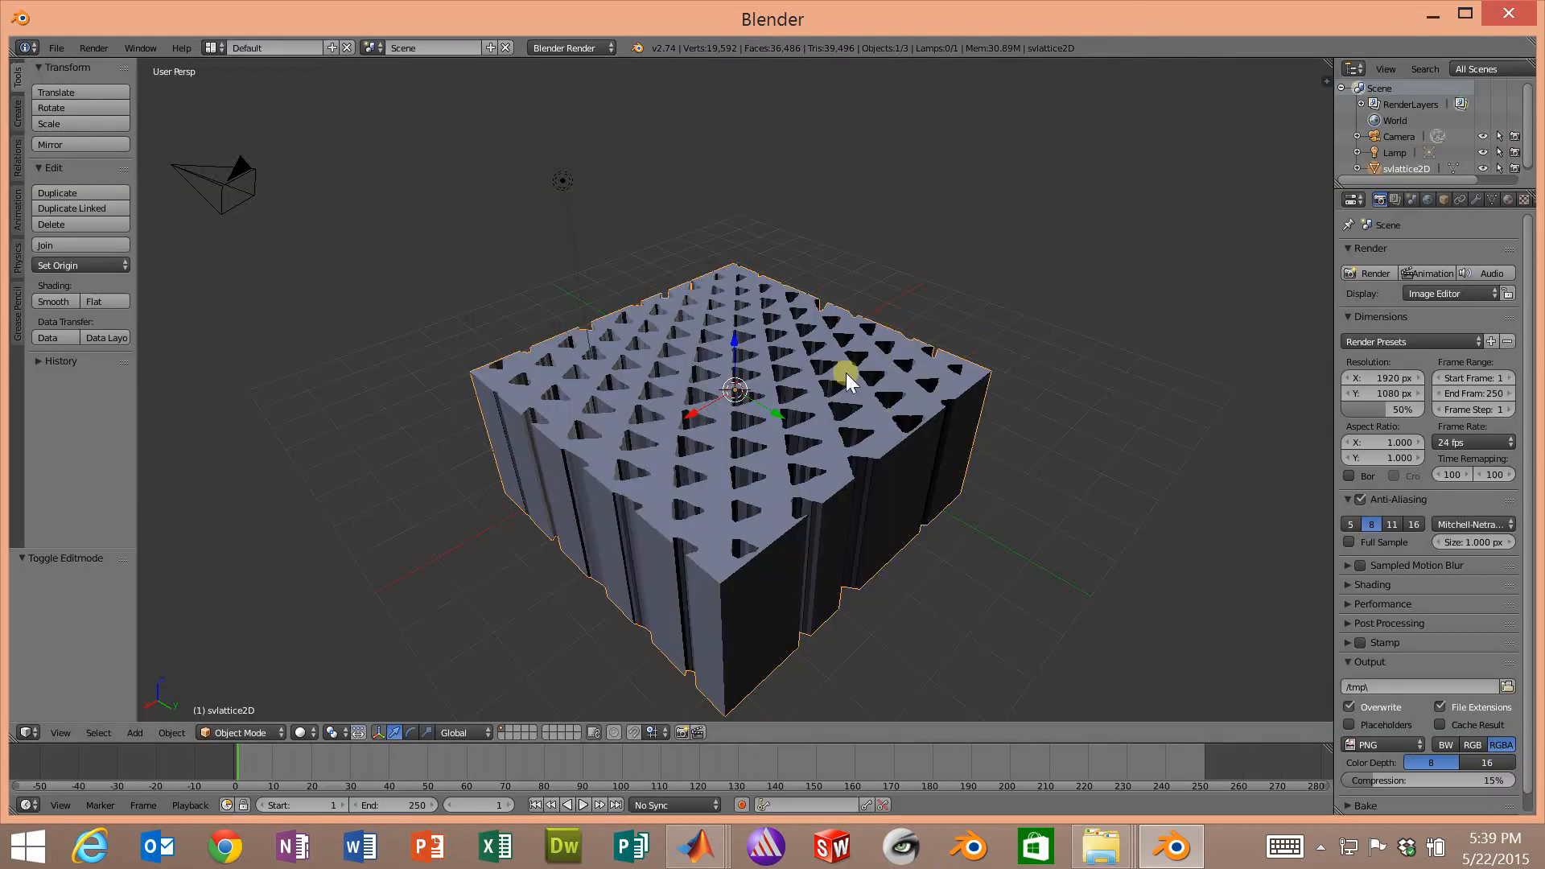